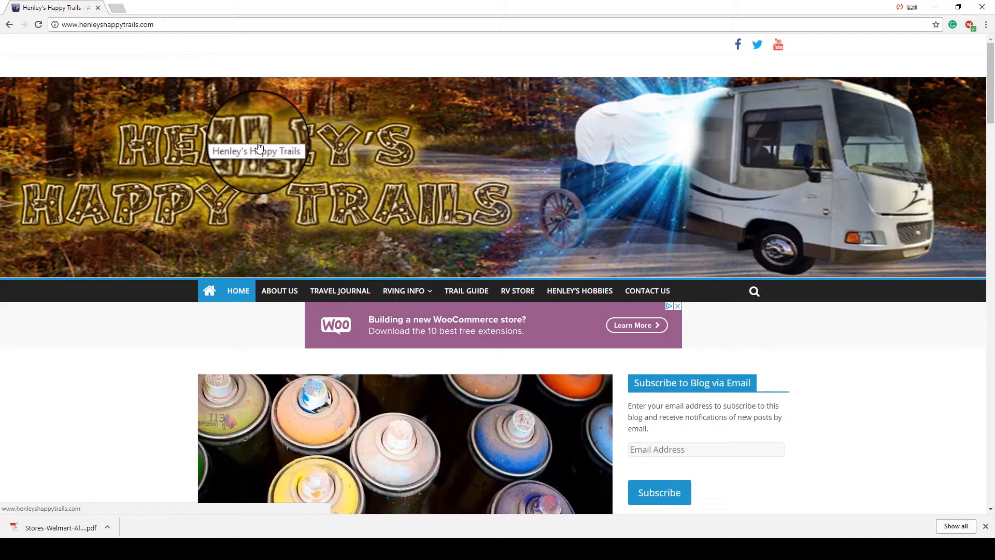
mouse_move(462, 23)
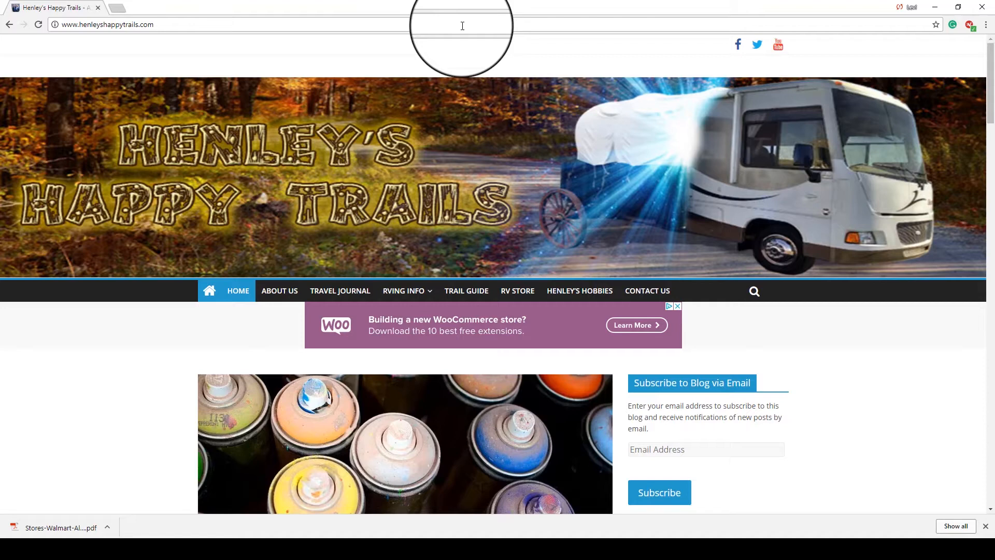
mouse_move(305, 13)
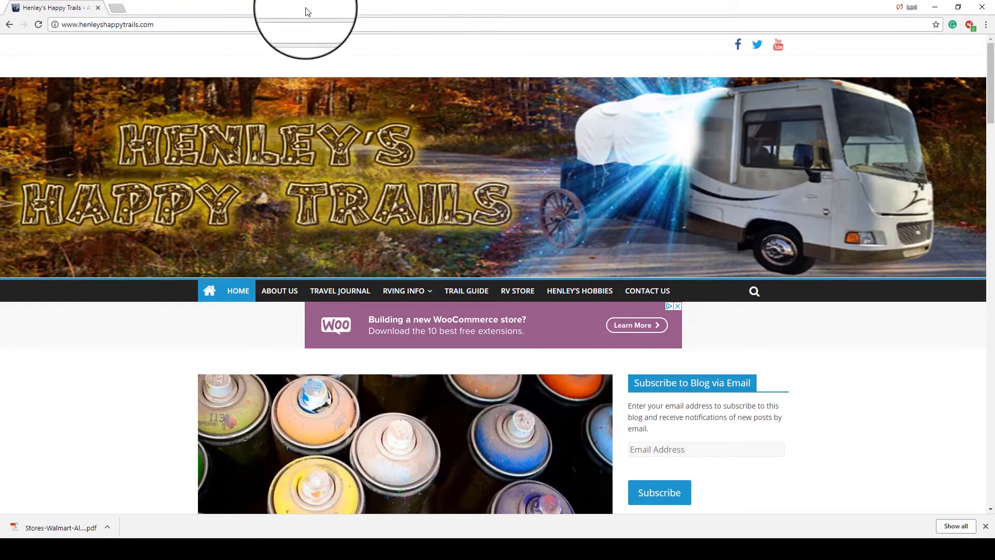
mouse_move(167, 36)
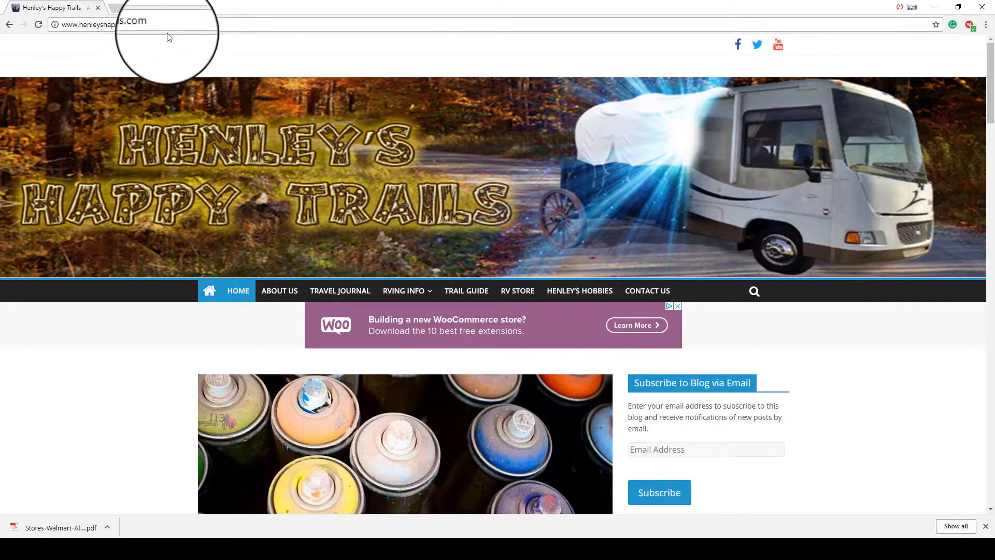
Load the allstays.com/DL Pro information page and scroll down to the filter section
click(102, 24)
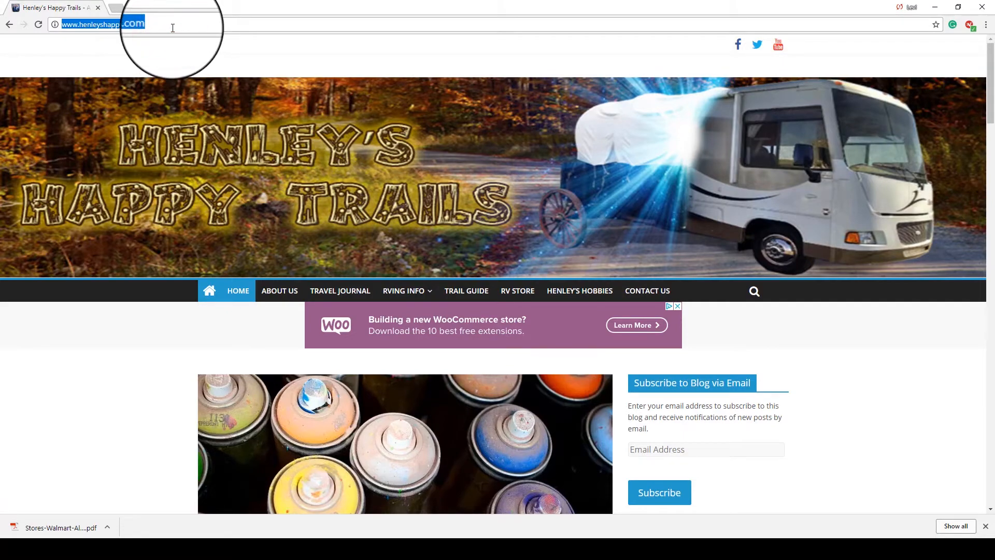
key(Return)
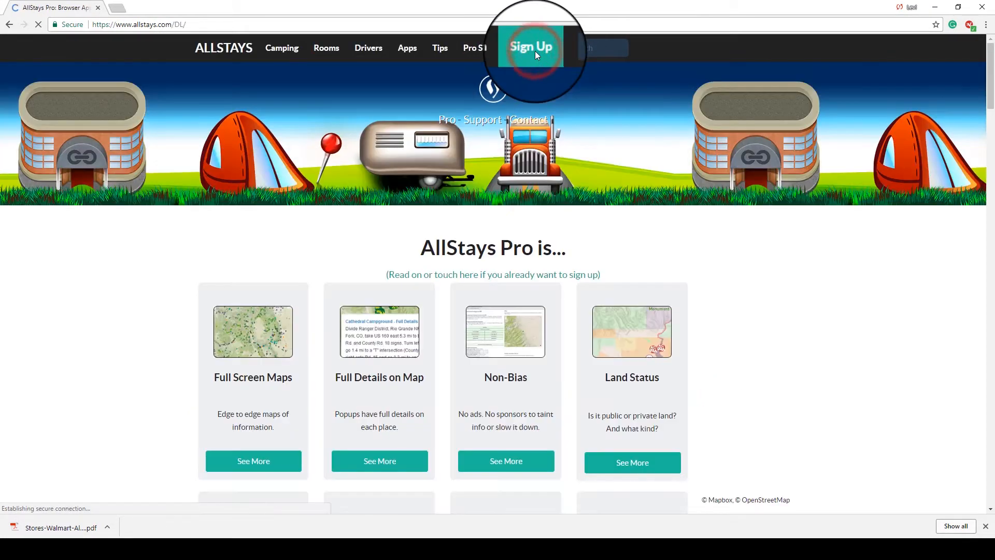
scroll(down, 3)
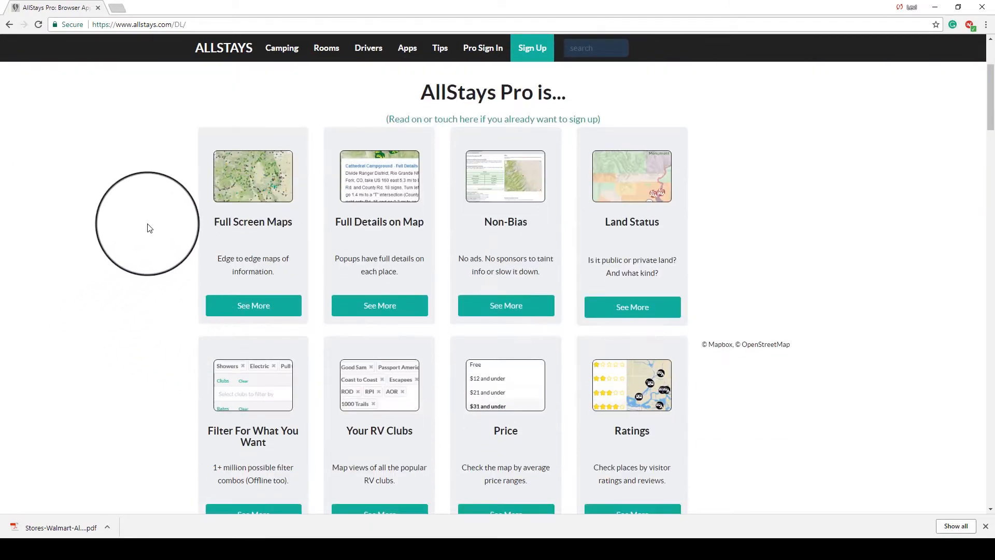
scroll(down, 3)
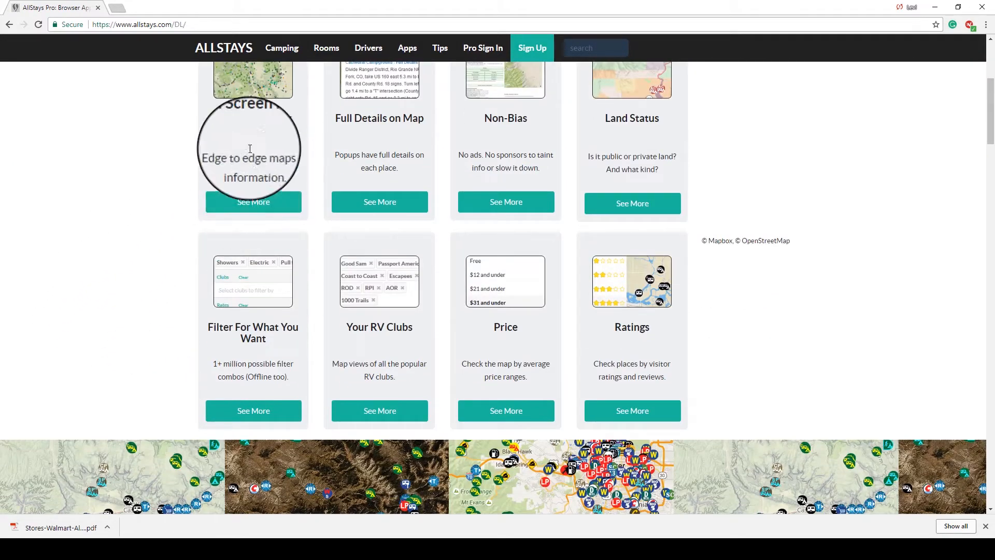
mouse_move(436, 321)
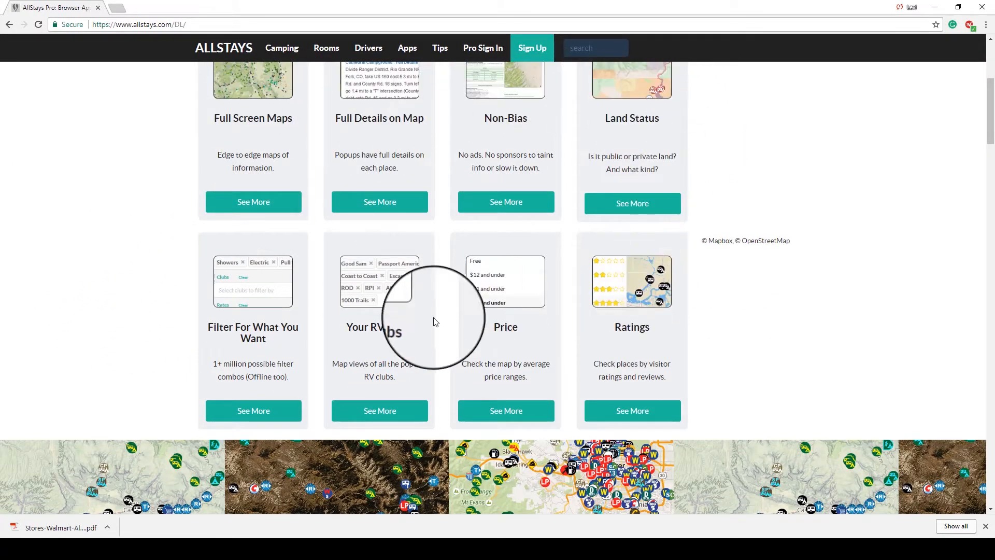
View the Filter For What You Want details, then go to the Join Now membership plans page
click(253, 309)
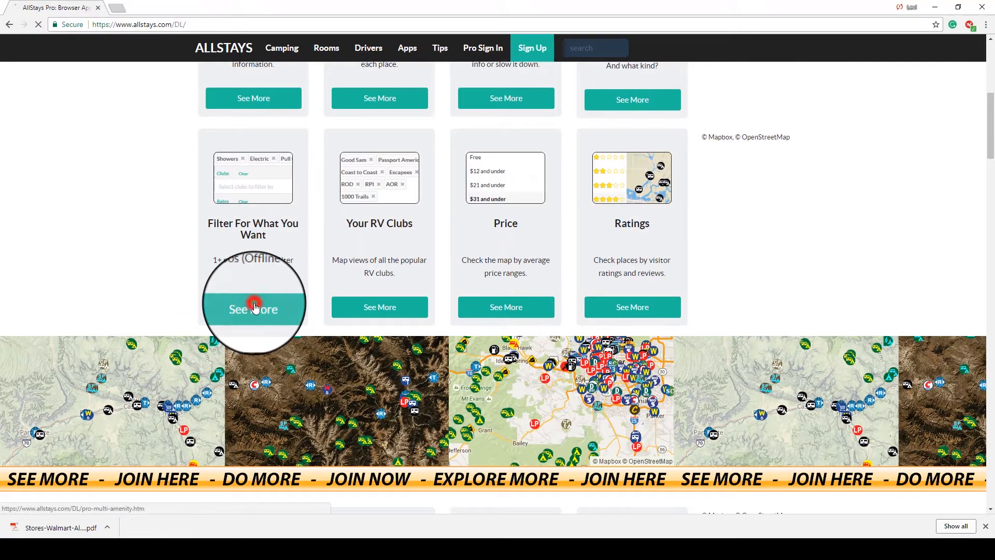
click(253, 309)
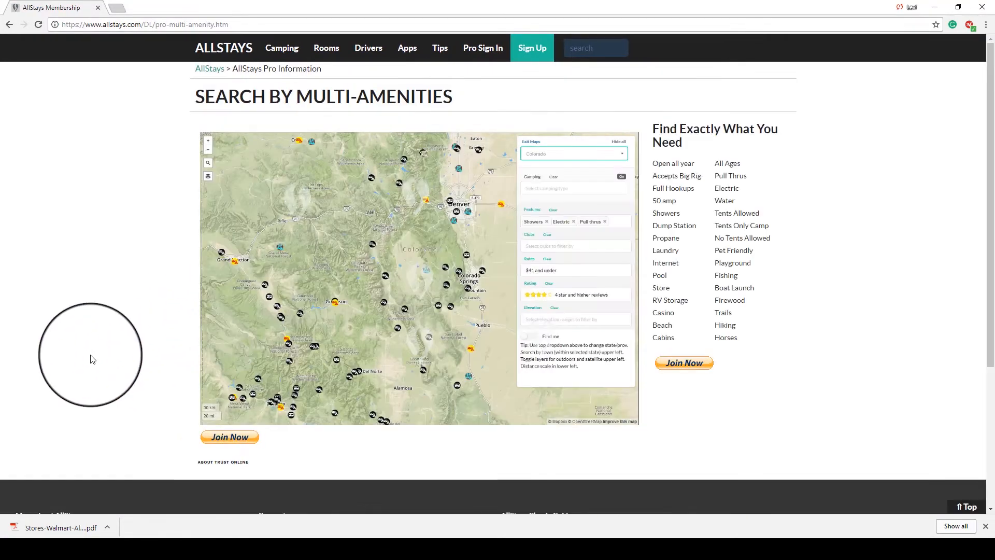
click(229, 437)
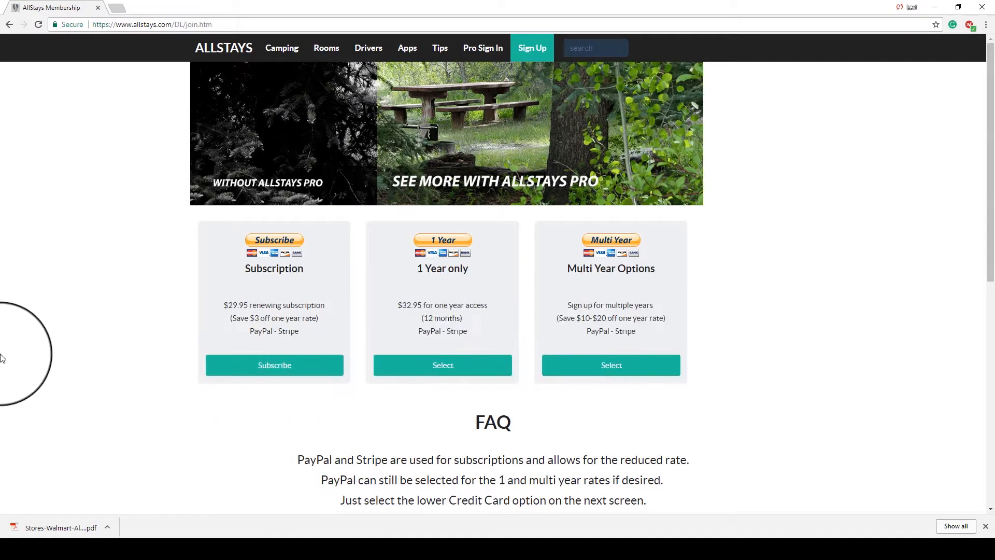
mouse_move(89, 108)
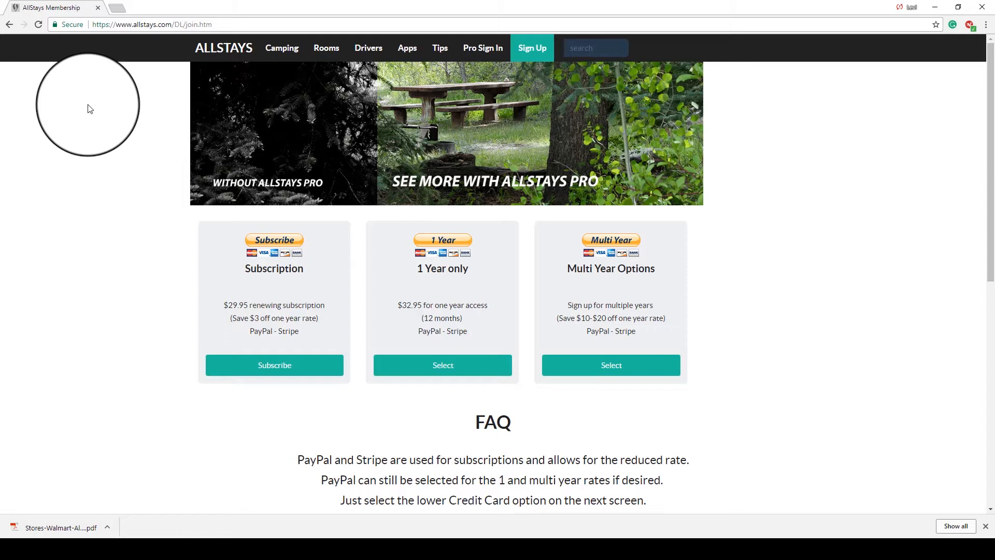
mouse_move(105, 19)
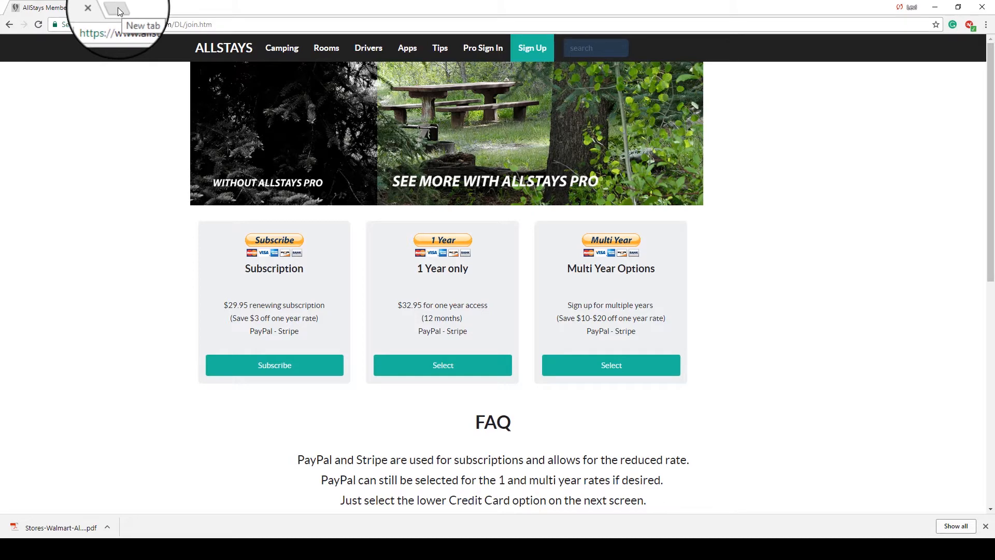
mouse_move(480, 47)
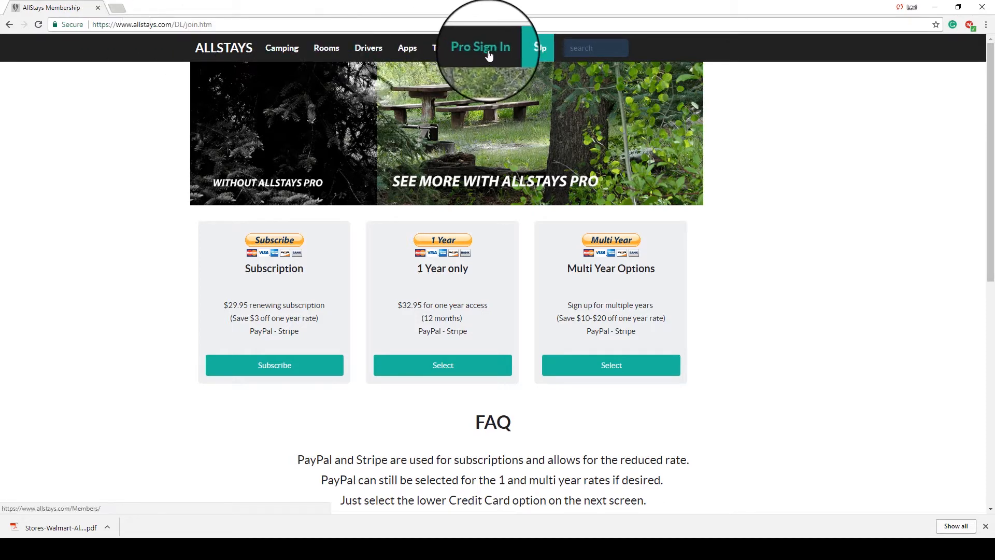
Sign in as a Pro member and download the Walmart and Truck Stops PDFs from Active Resources
click(480, 46)
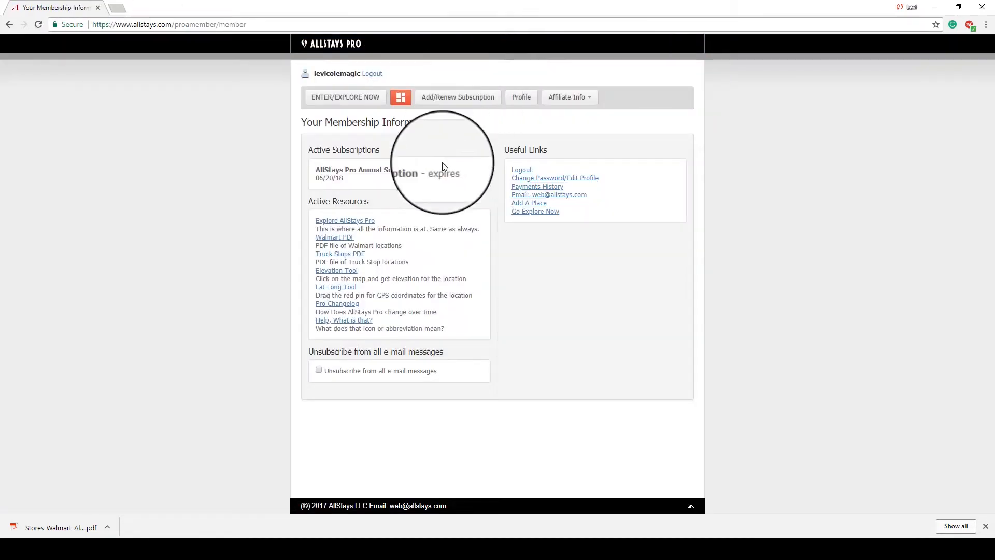
mouse_move(340, 236)
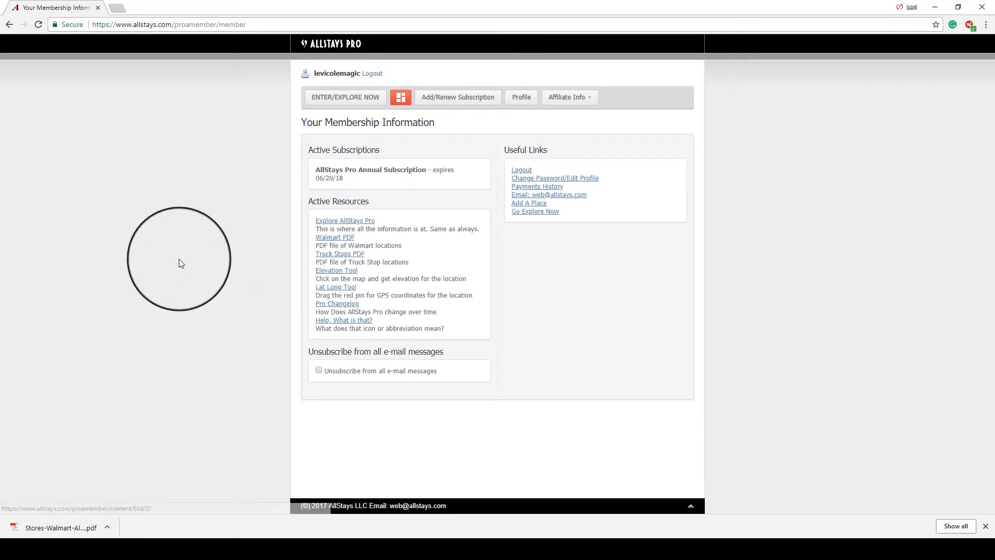
mouse_move(267, 236)
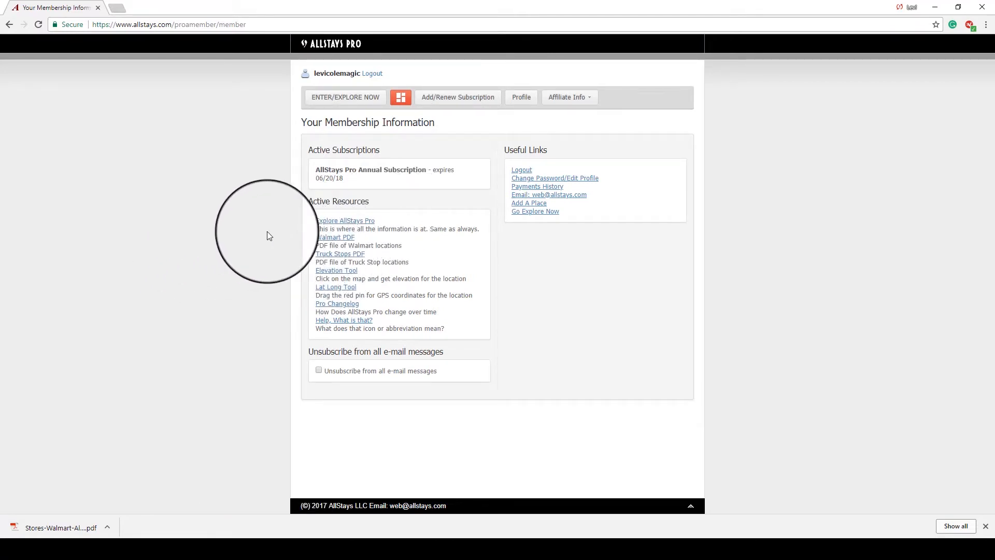
mouse_move(282, 243)
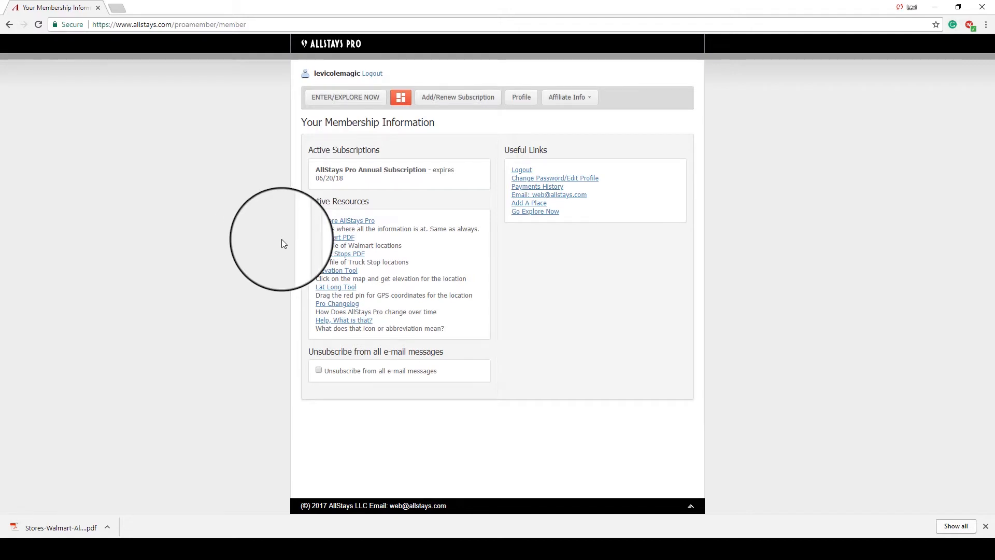
mouse_move(329, 258)
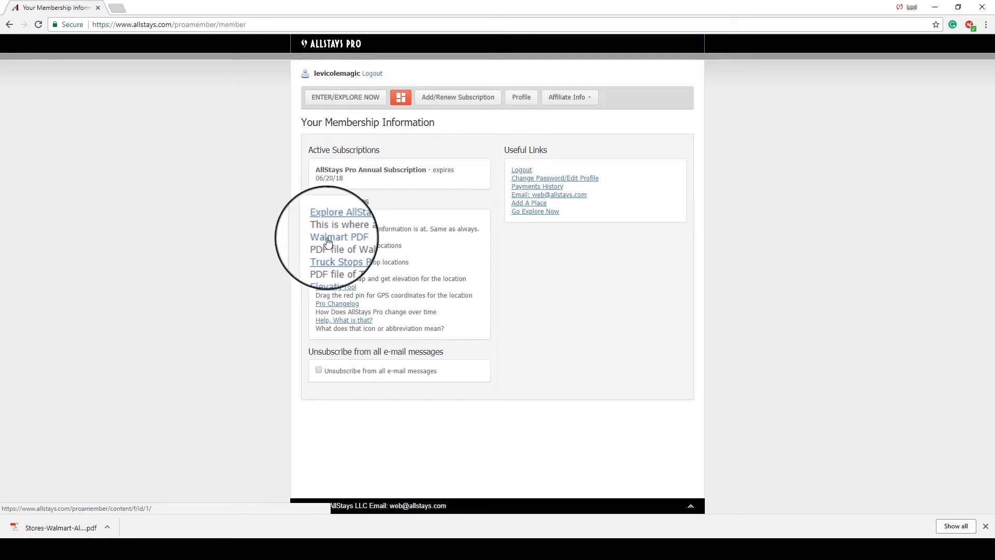
click(339, 228)
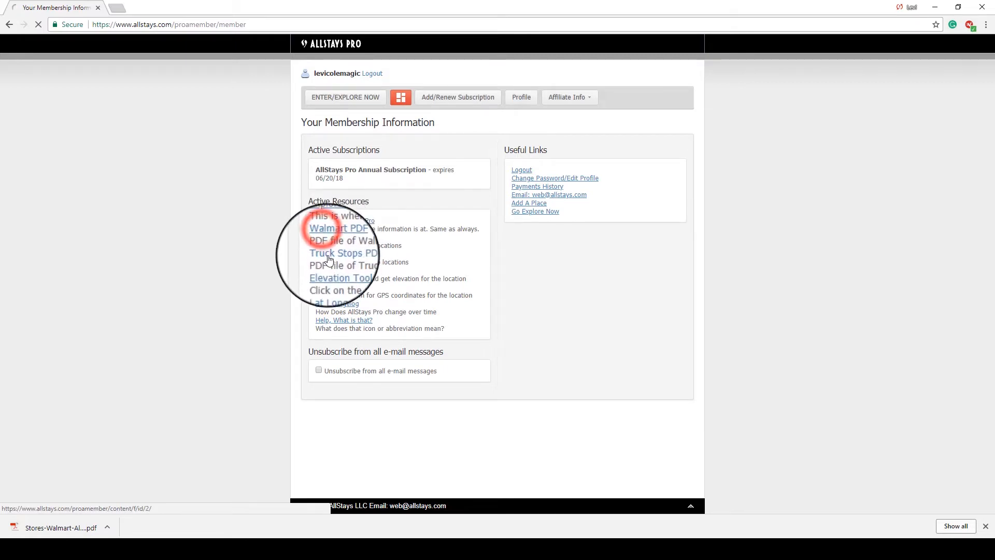
click(340, 253)
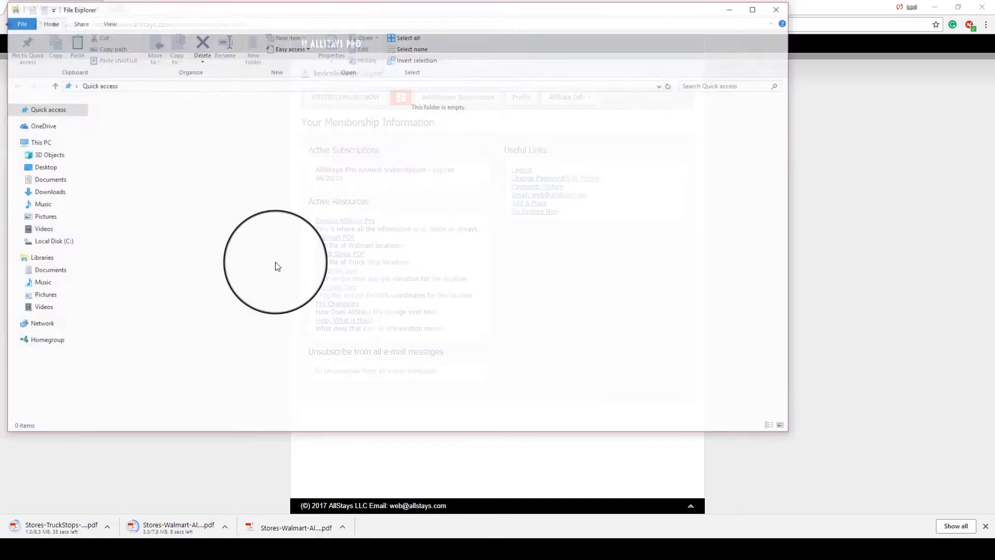
Open Stores-Walmart-Allstays.pdf from the Downloads folder
click(46, 190)
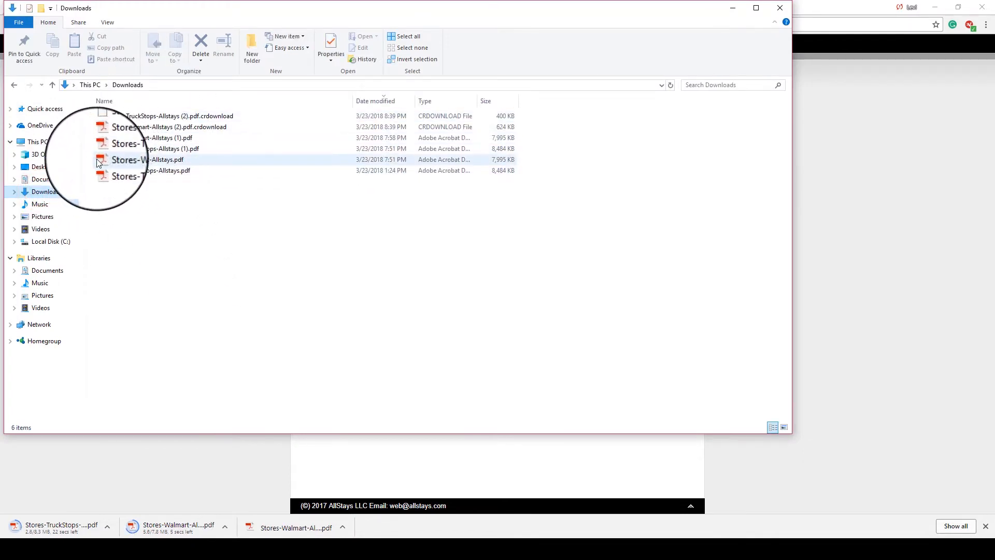
double_click(147, 159)
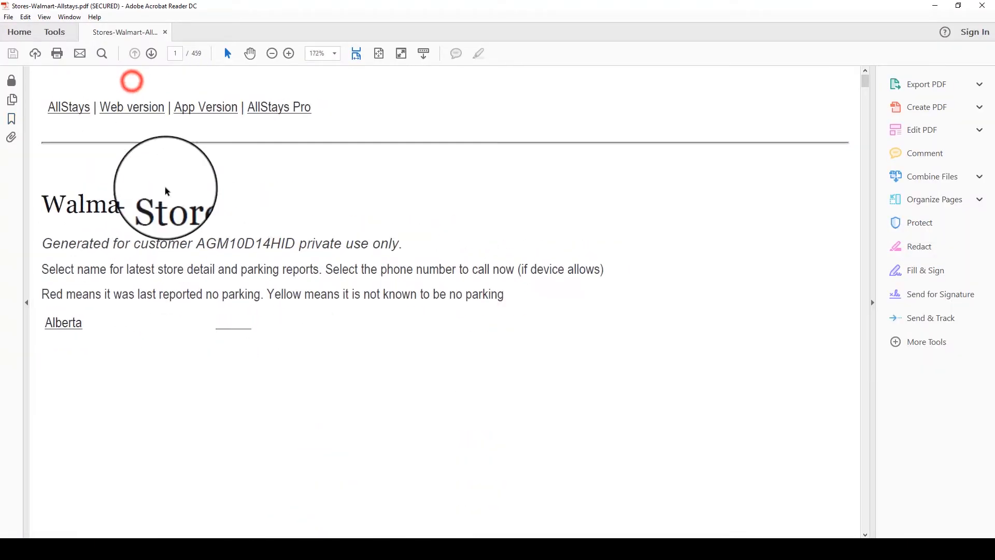
Decline the default-app prompt and browse to the Colorado Walmart listings around page 74
scroll(down, 3)
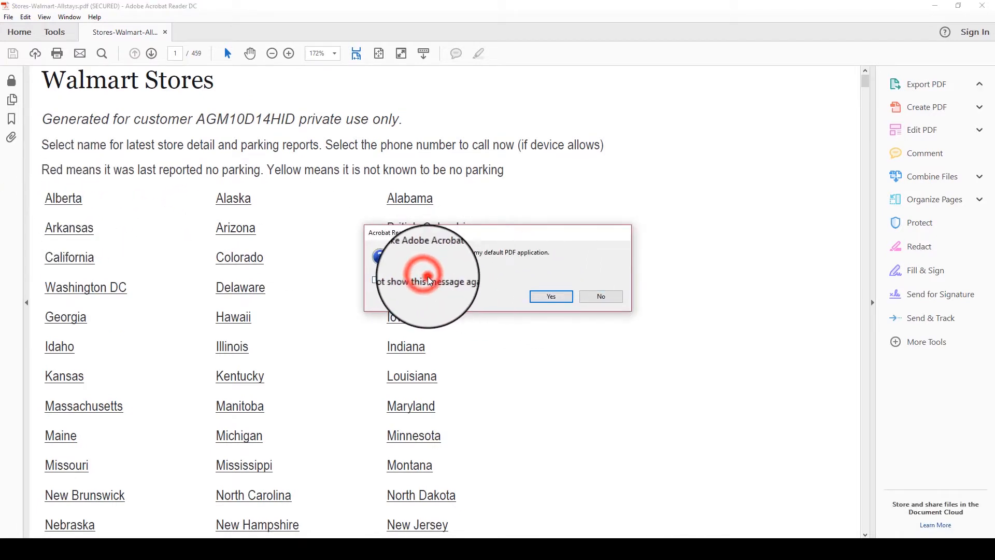
click(599, 296)
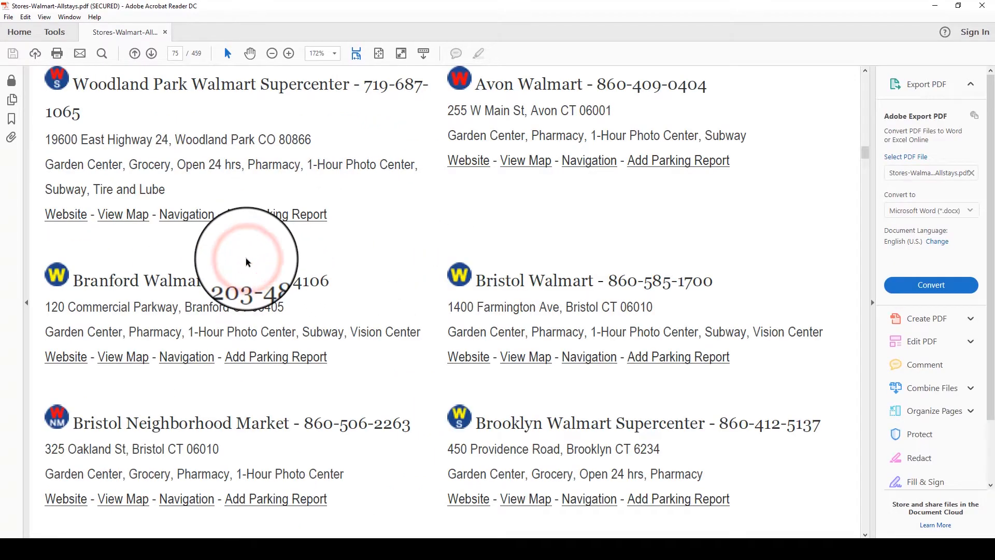
mouse_move(340, 174)
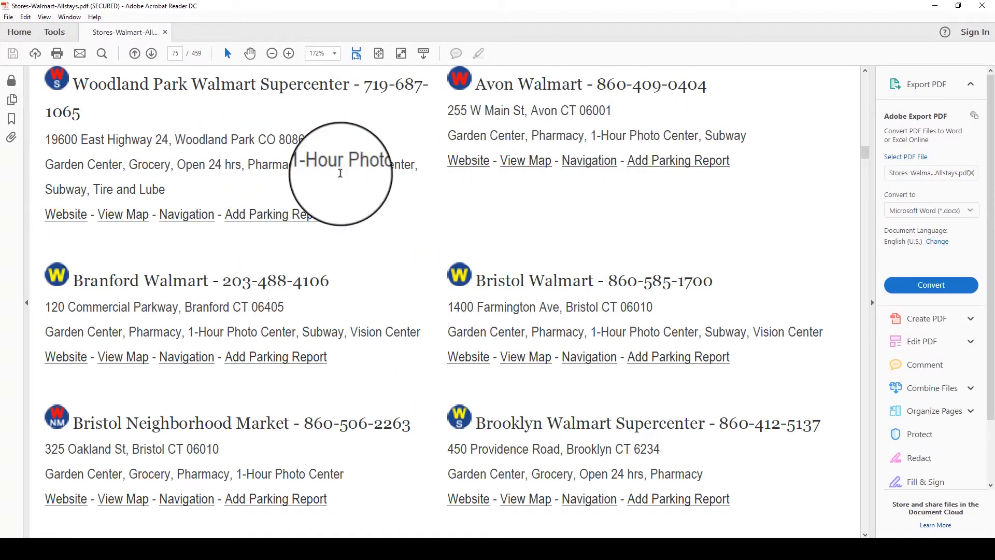
scroll(up, 3)
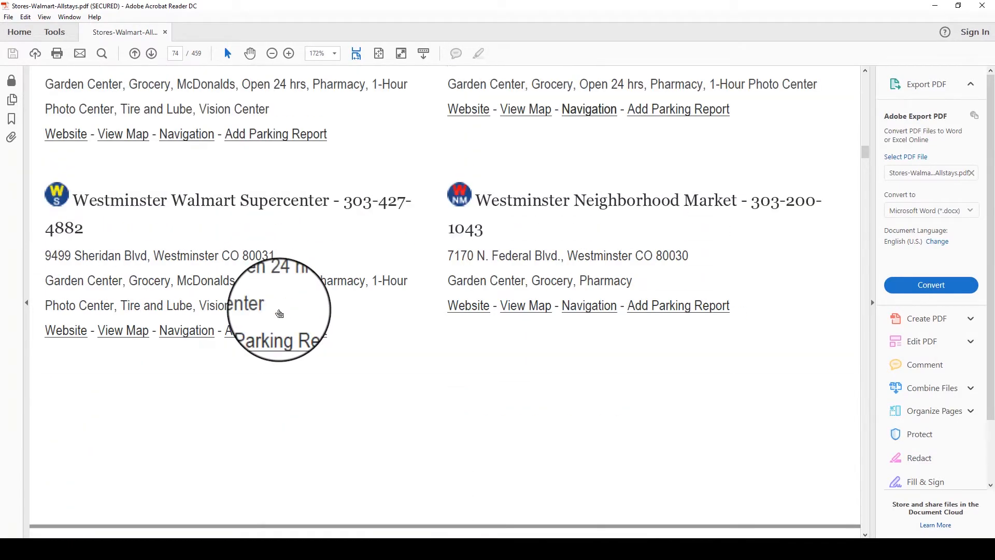
scroll(up, 3)
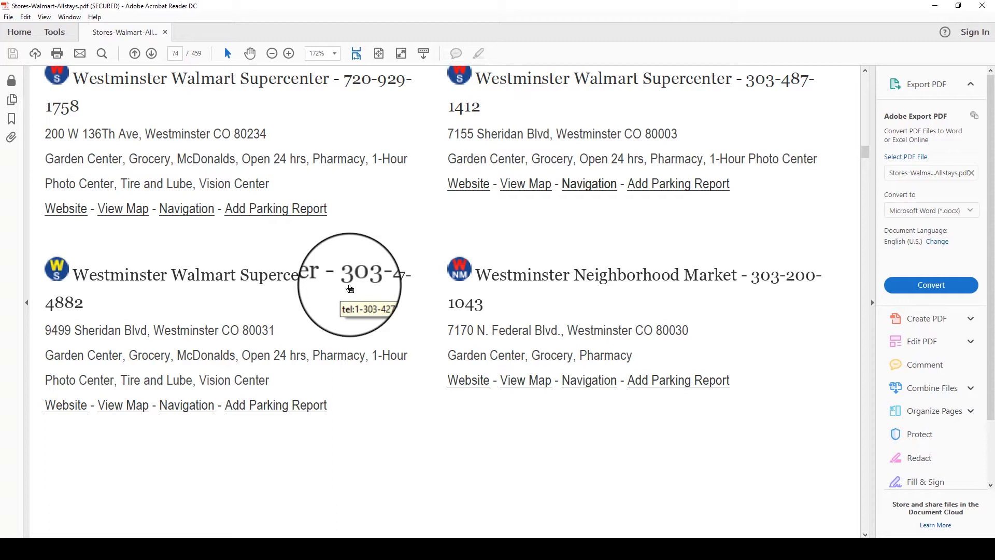
mouse_move(228, 307)
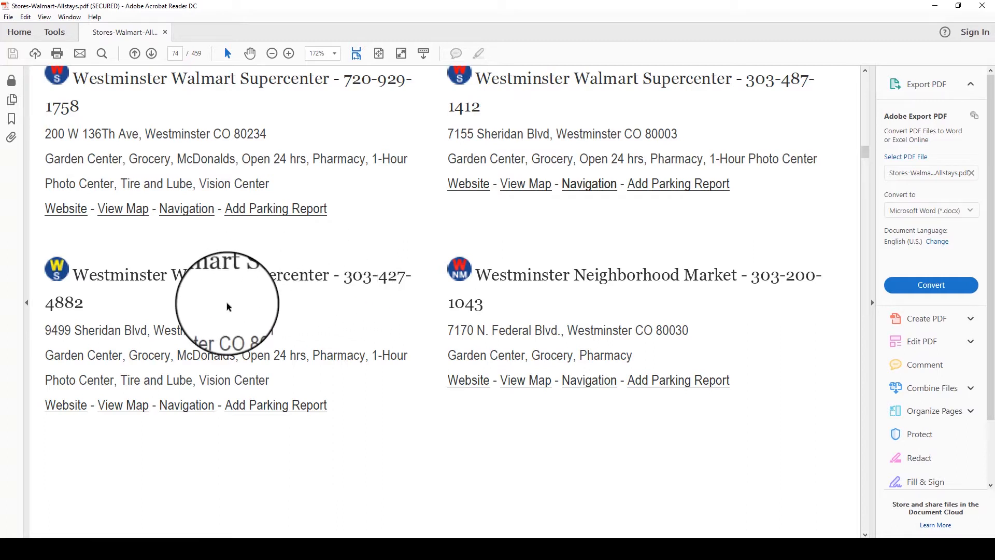
scroll(up, 3)
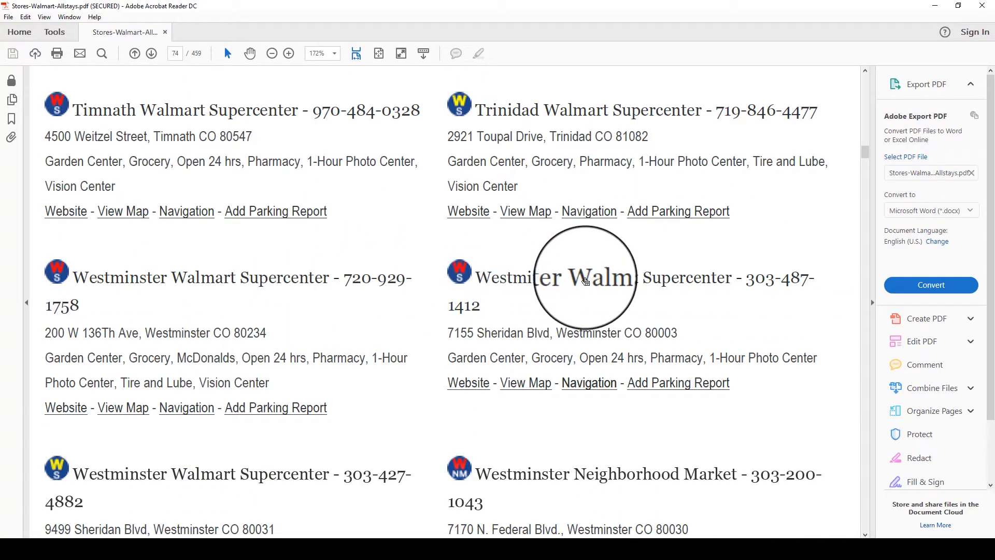
mouse_move(463, 315)
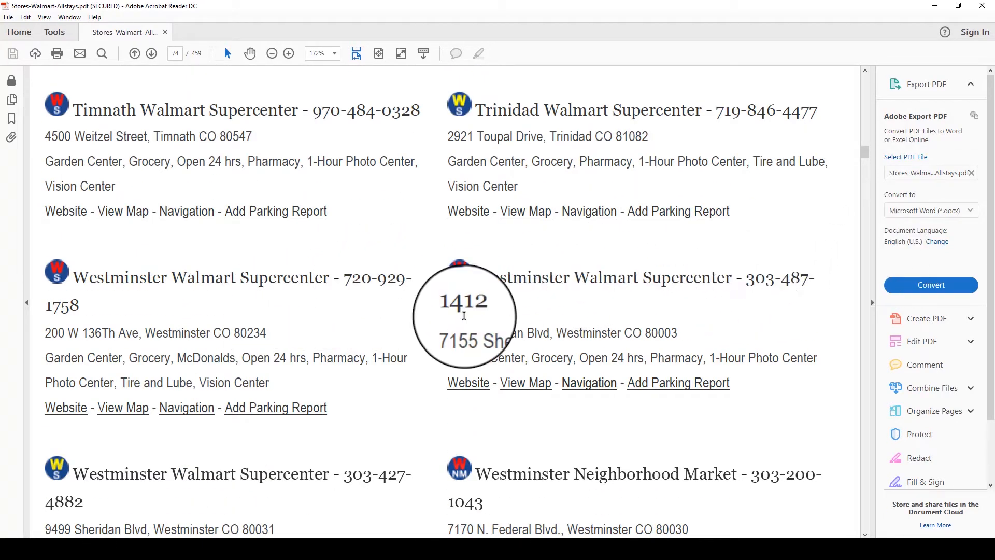
mouse_move(211, 292)
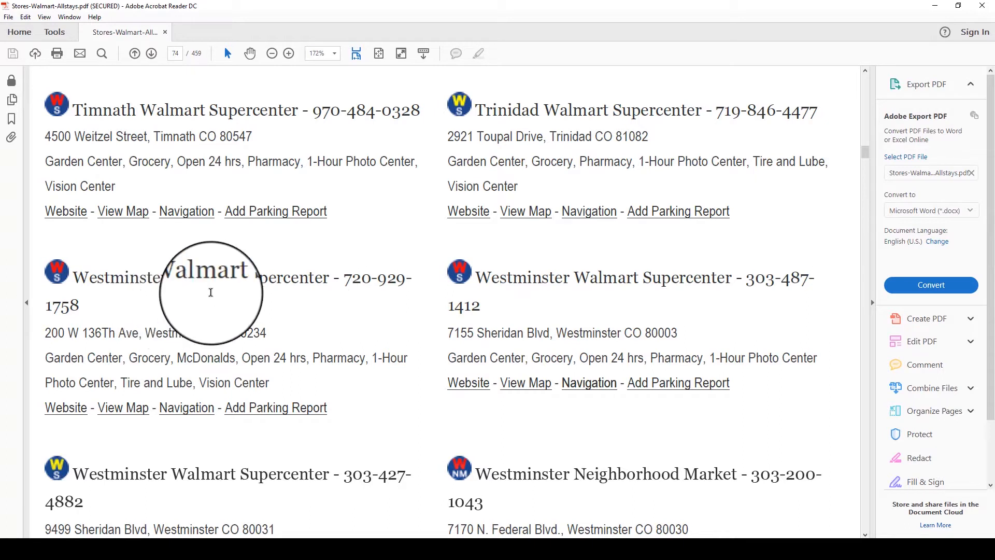
mouse_move(474, 292)
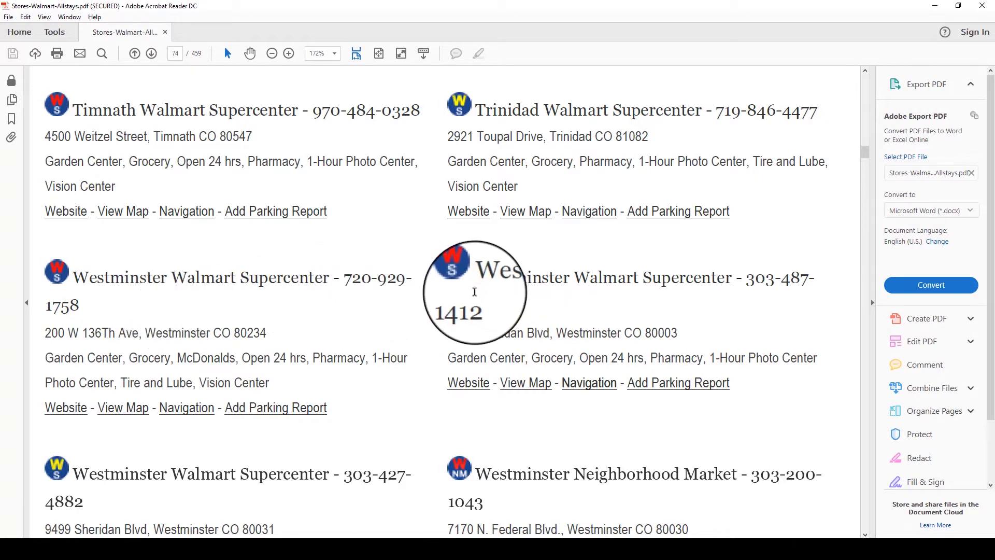
mouse_move(535, 386)
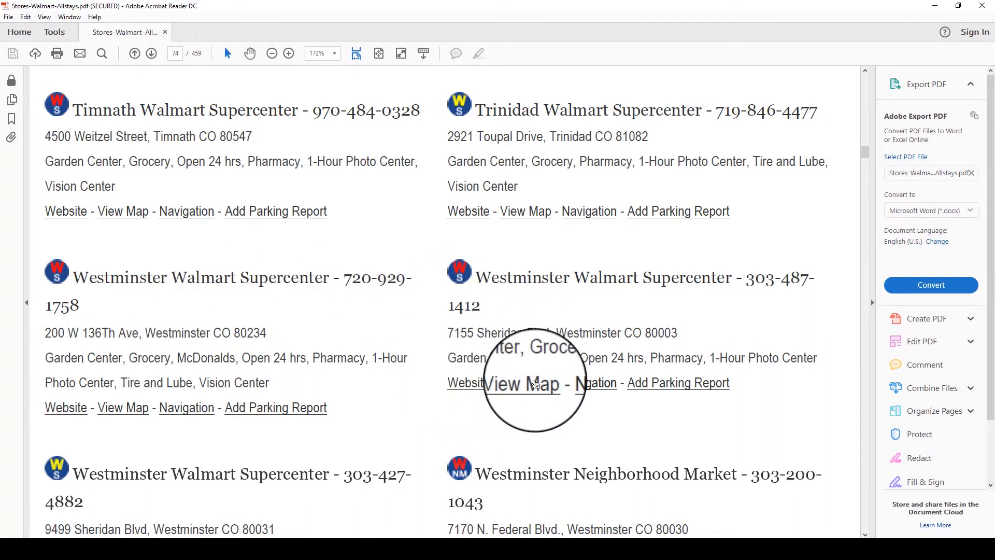
mouse_move(580, 371)
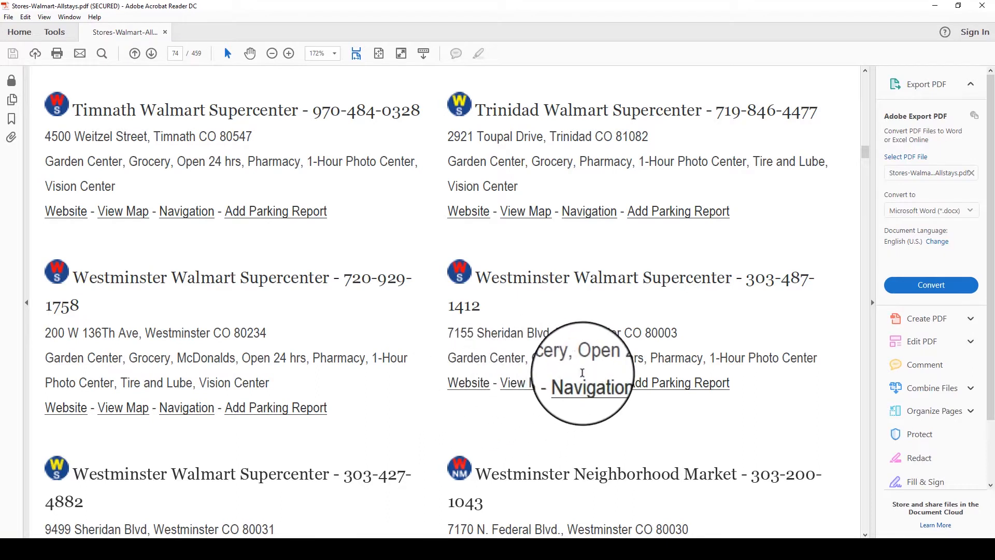
mouse_move(597, 387)
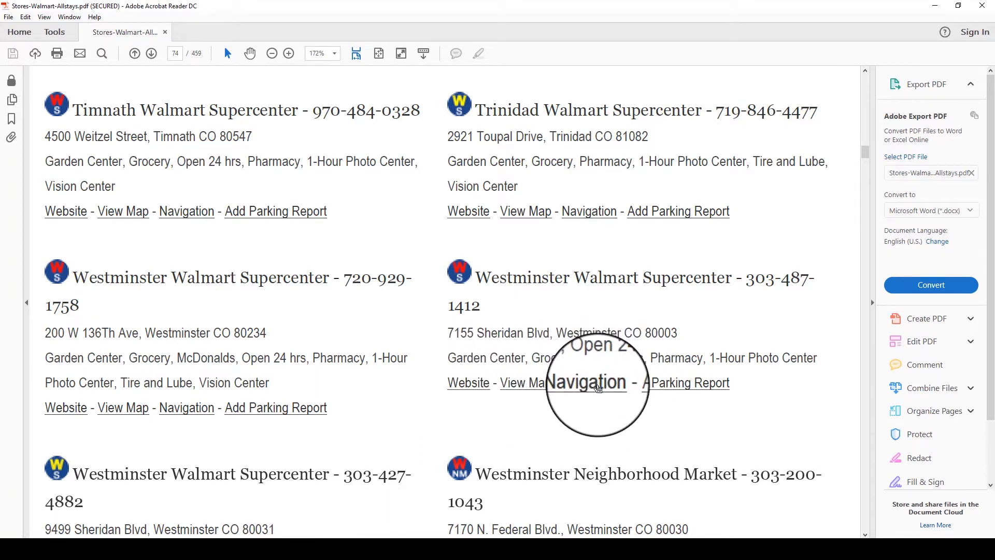
mouse_move(589, 382)
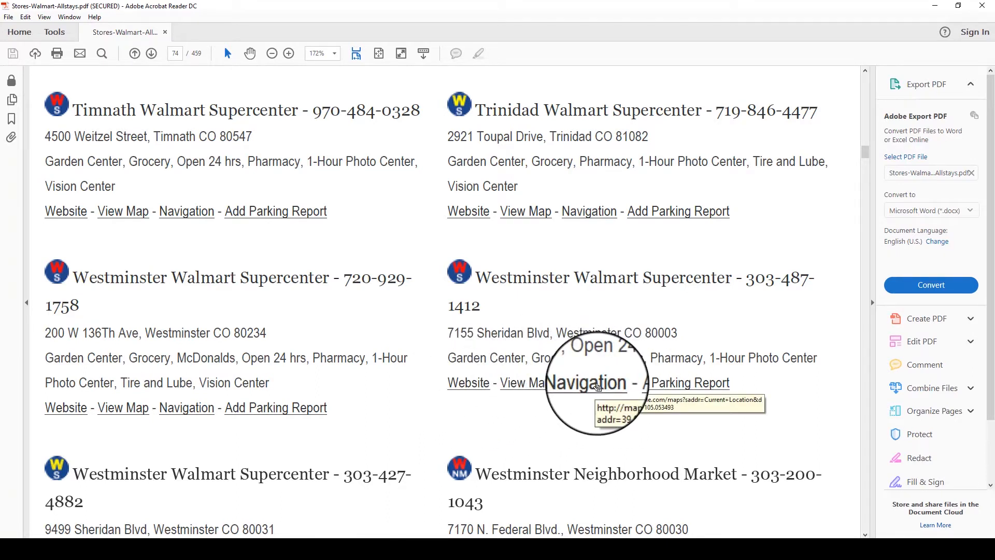
scroll(up, 3)
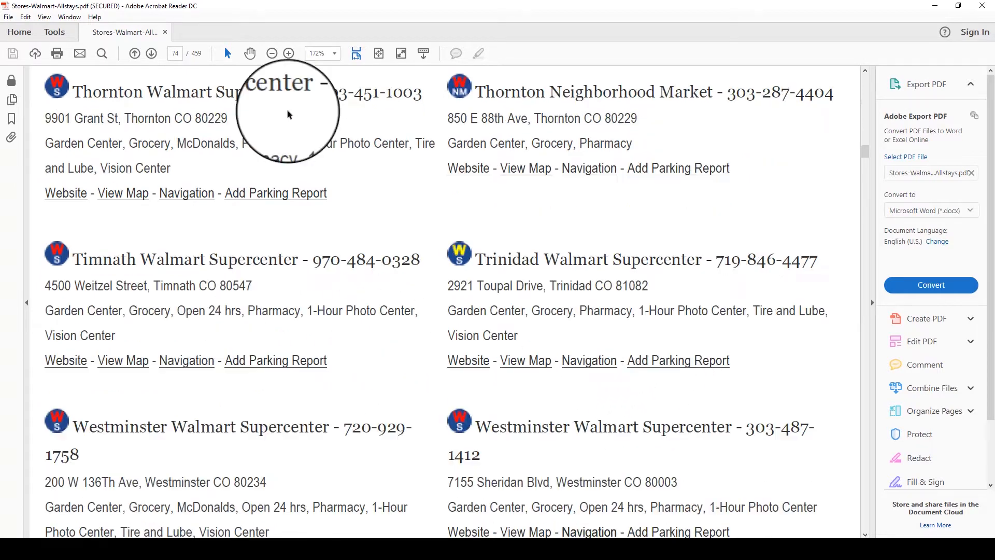
mouse_move(380, 77)
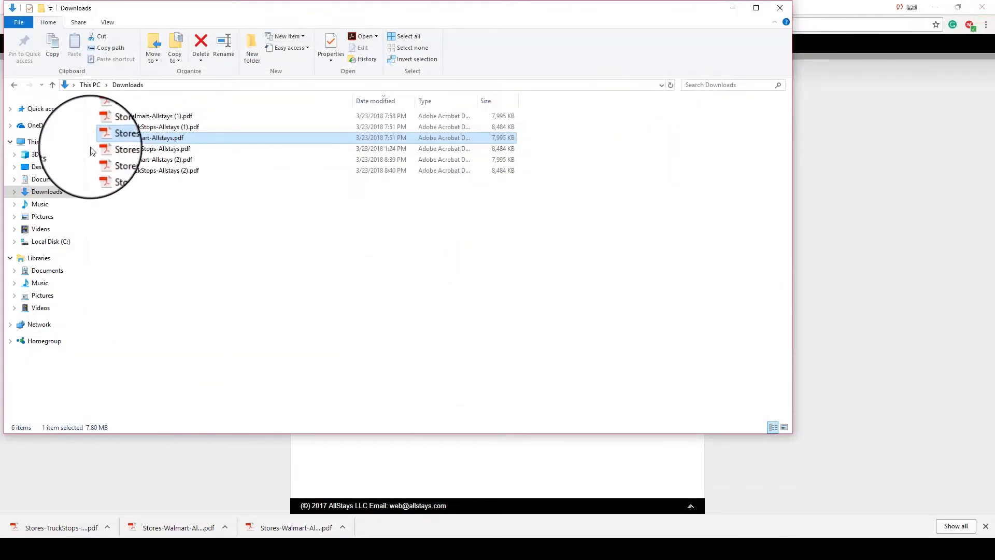
Open Stores-TruckStops-Allstays.pdf from Downloads, then return to the Chrome membership tab
double_click(153, 138)
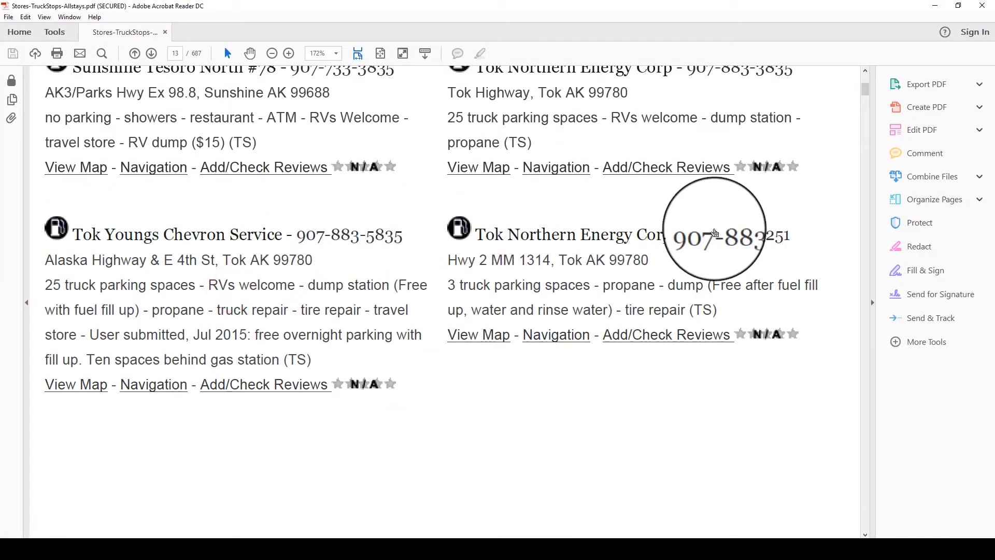
click(926, 84)
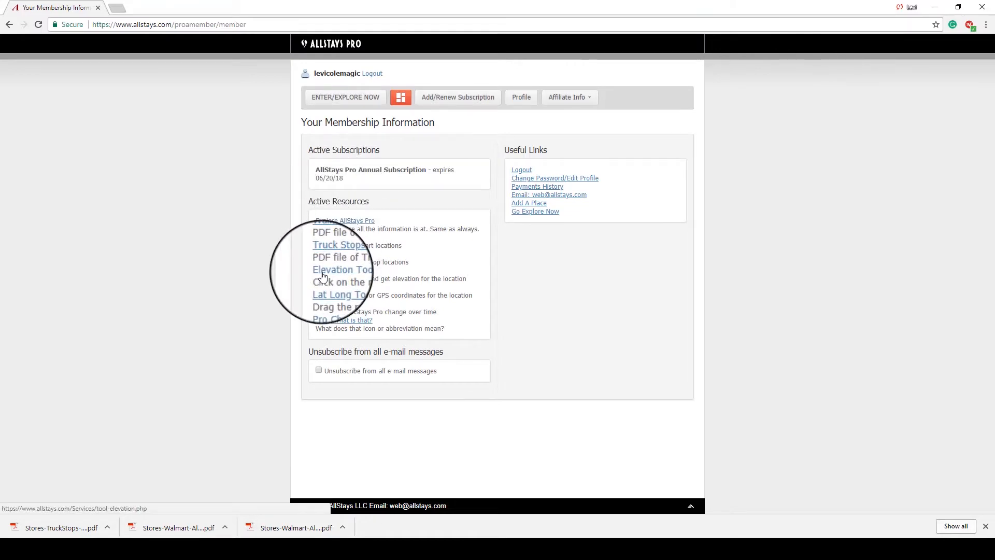
Launch the Elevation Tool map and read elevations at a few initial spots, including one in Brazil
click(323, 278)
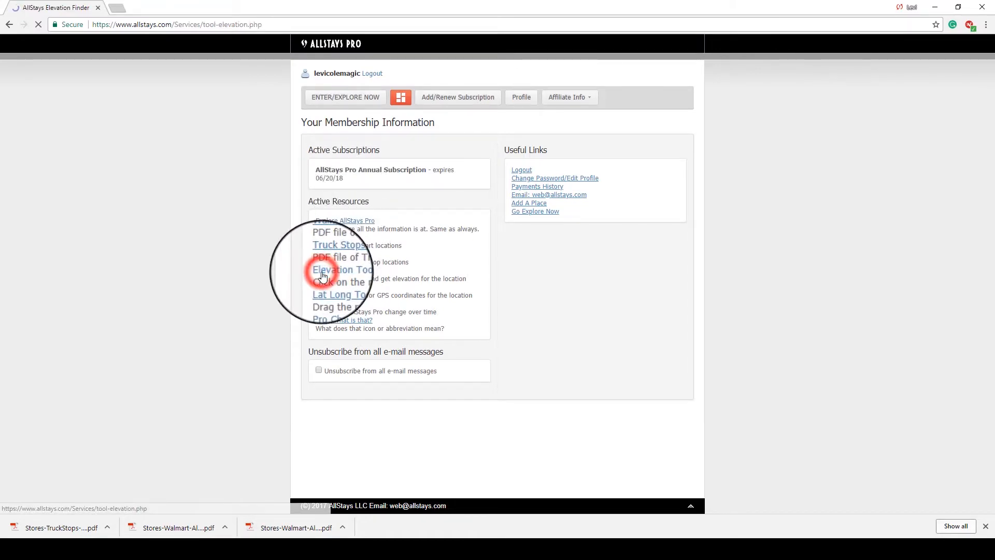
click(341, 270)
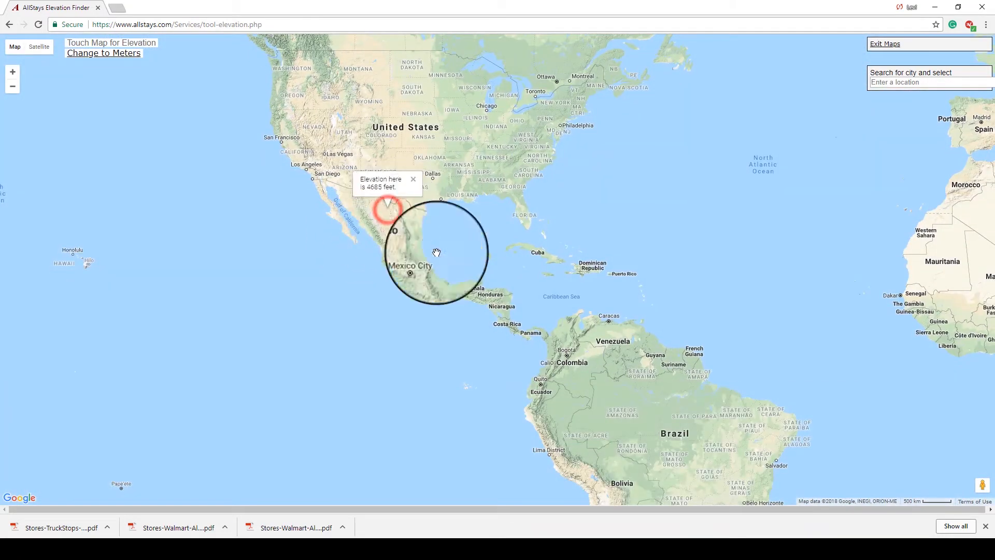
click(649, 416)
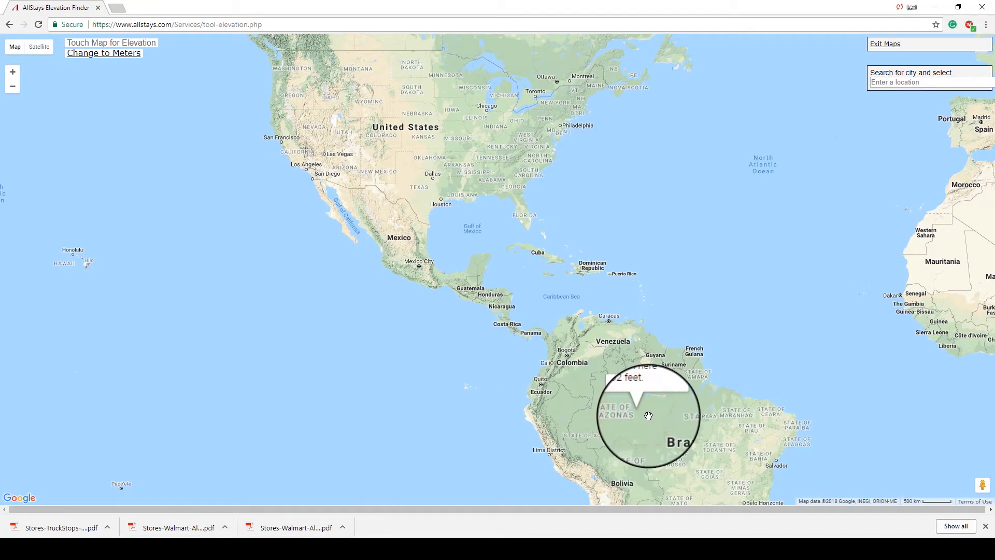
click(441, 293)
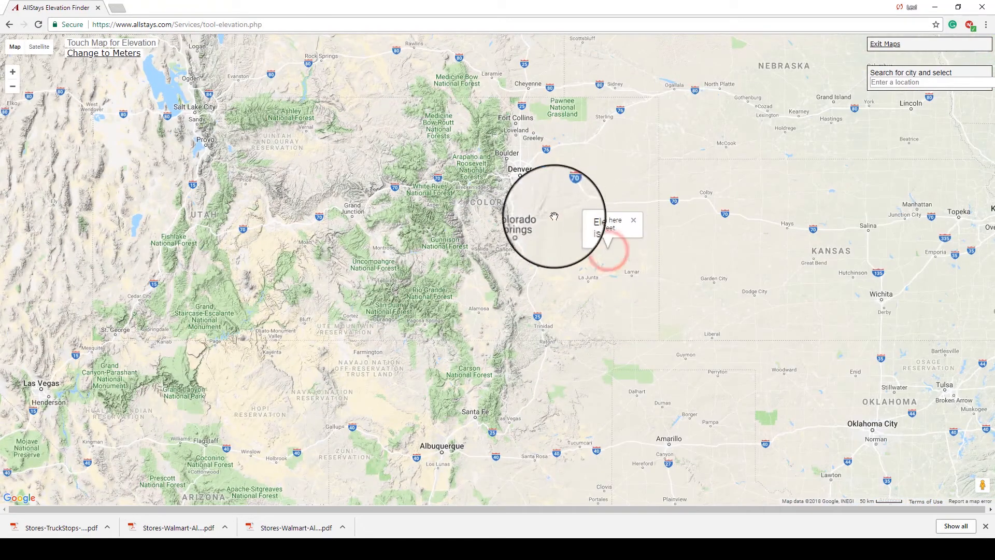
Read elevations east of Colorado Springs, near Denver and on the eastern Colorado plains
click(506, 193)
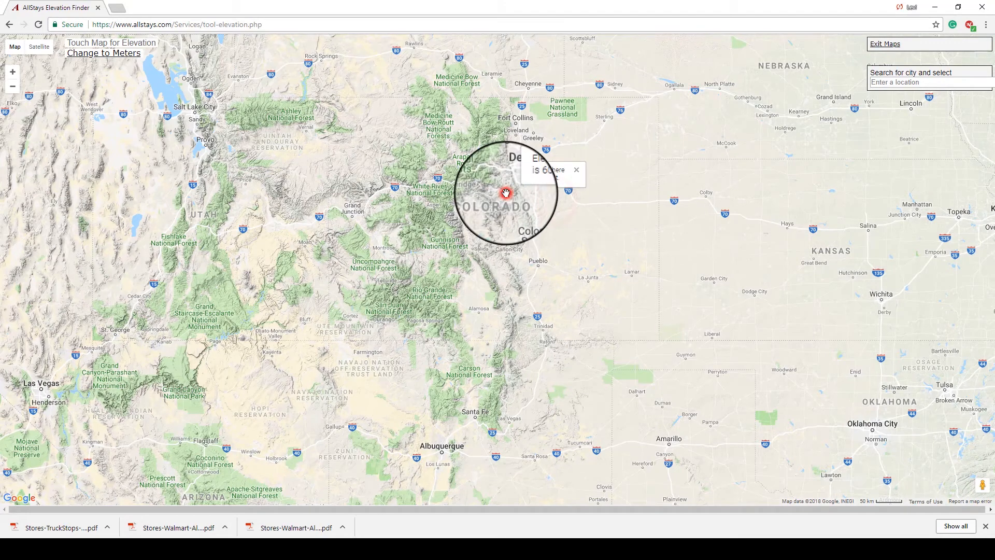
click(658, 215)
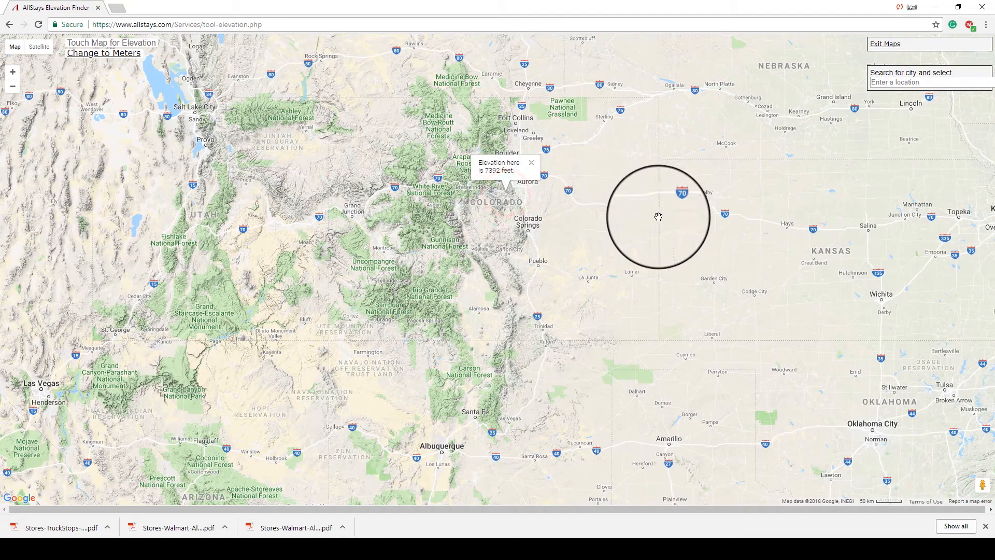
click(381, 228)
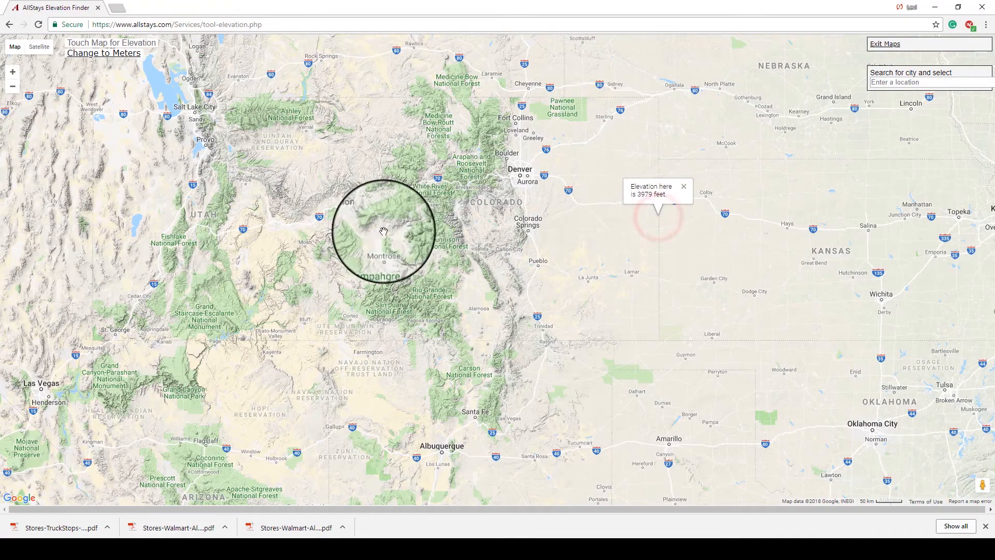
Read elevations near Montrose and north of Leadville, finding an 11,427-foot point
click(412, 227)
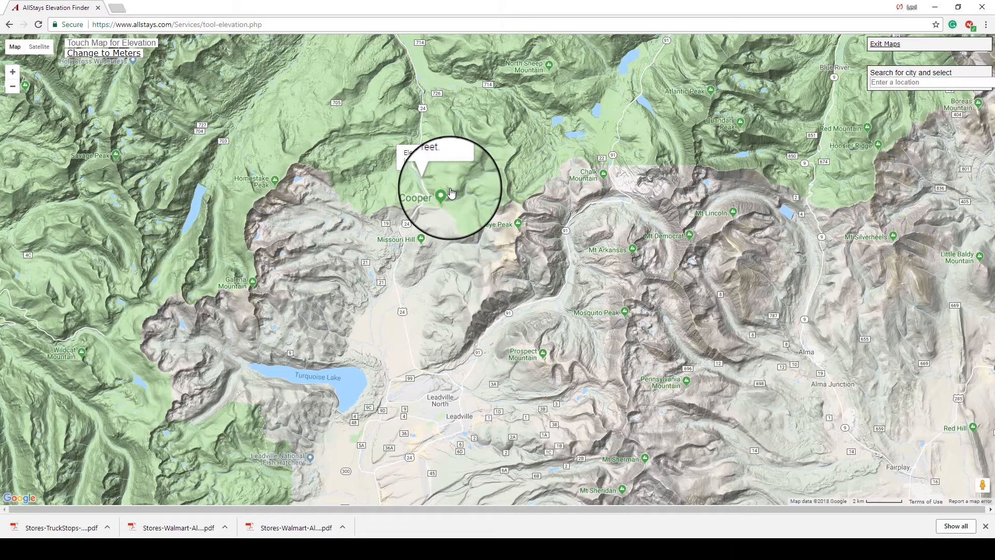
click(448, 287)
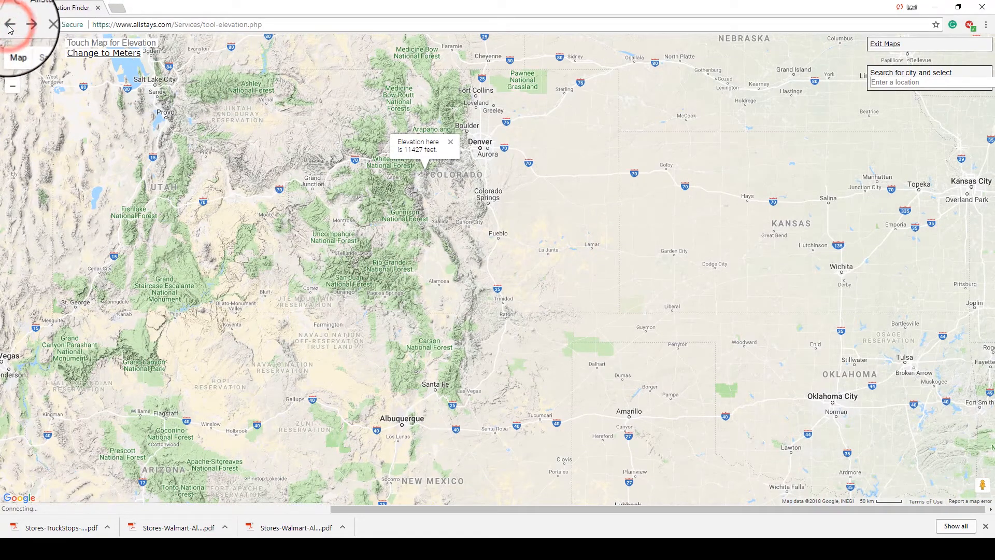
Go back to the membership page and follow Explore AllStays Pro to the main menu
click(10, 23)
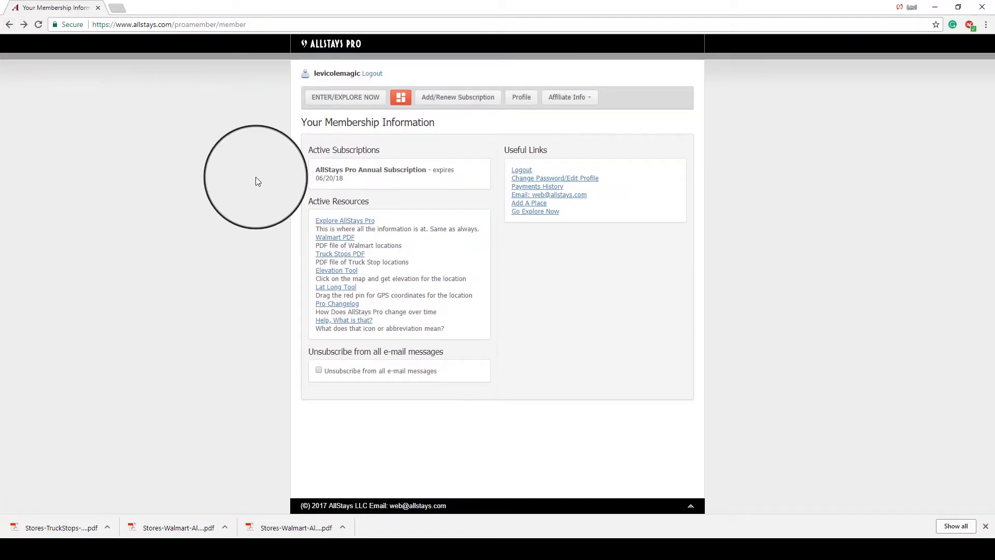
mouse_move(306, 247)
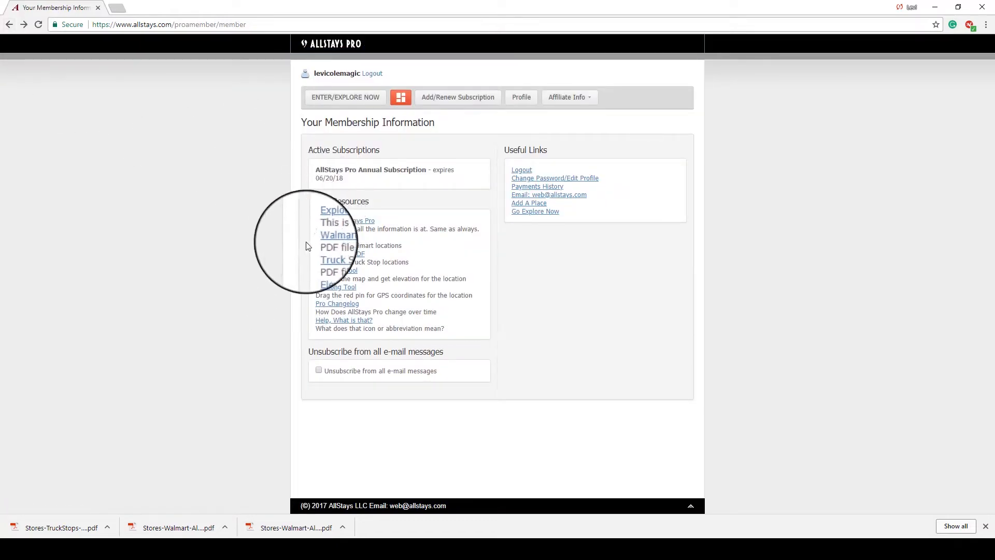
mouse_move(216, 224)
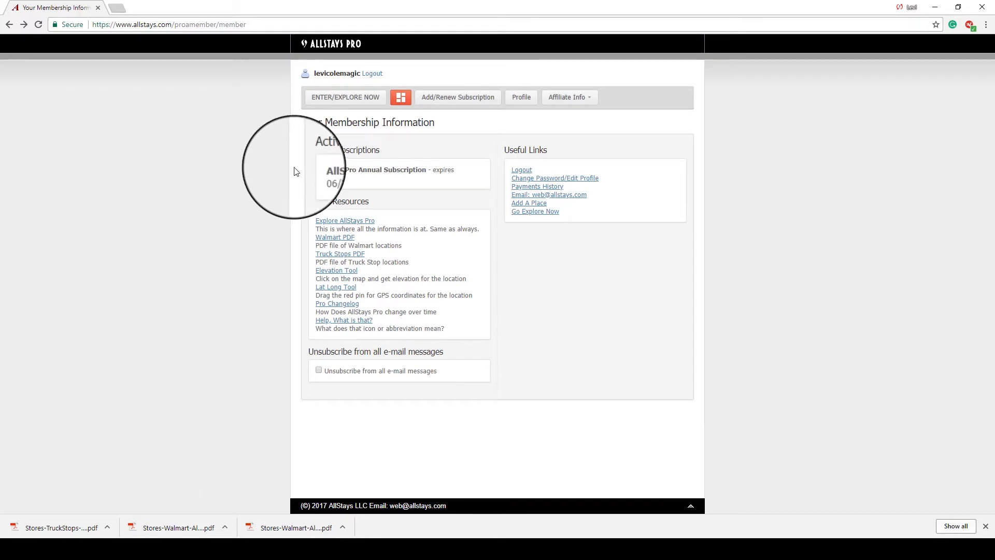
mouse_move(334, 218)
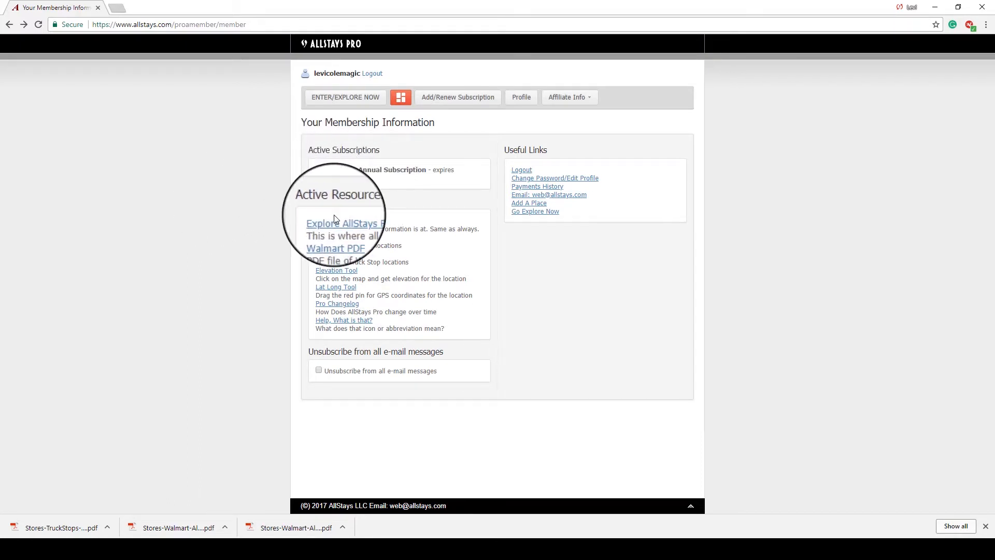
click(344, 221)
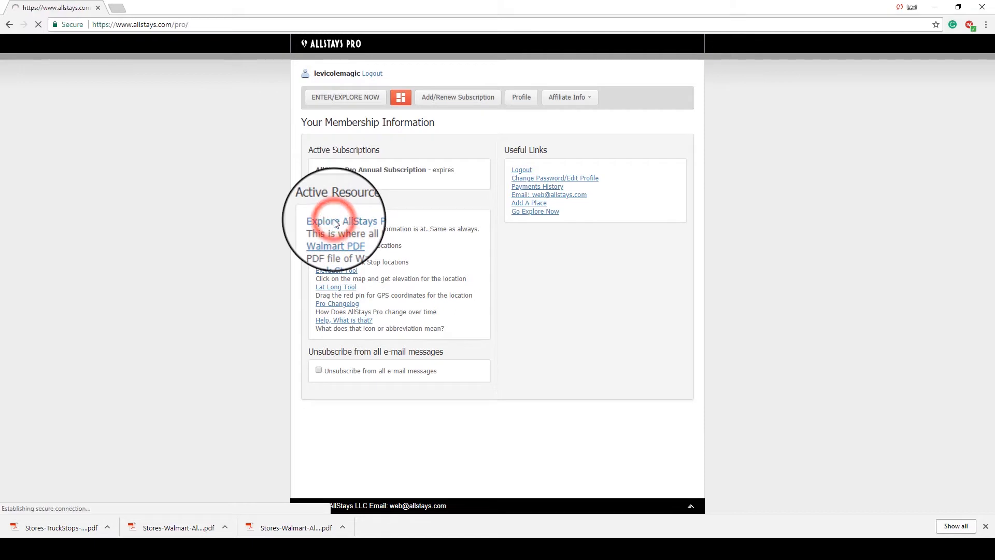
click(335, 221)
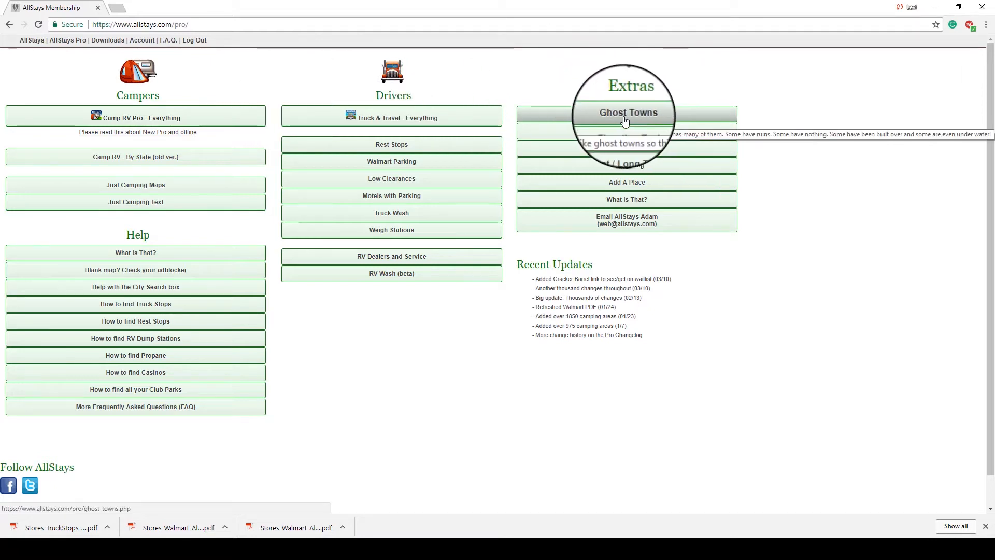
click(625, 112)
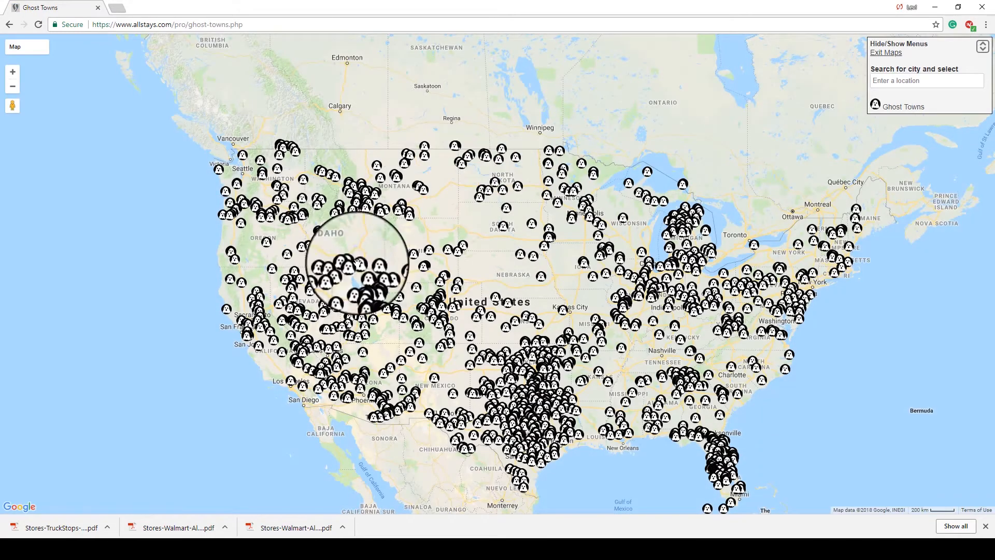
mouse_move(593, 257)
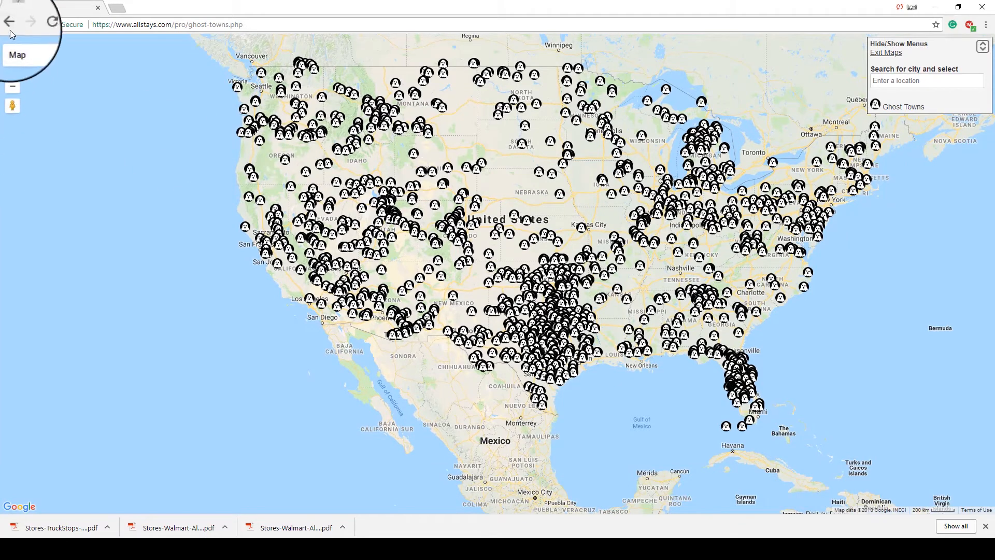
click(9, 24)
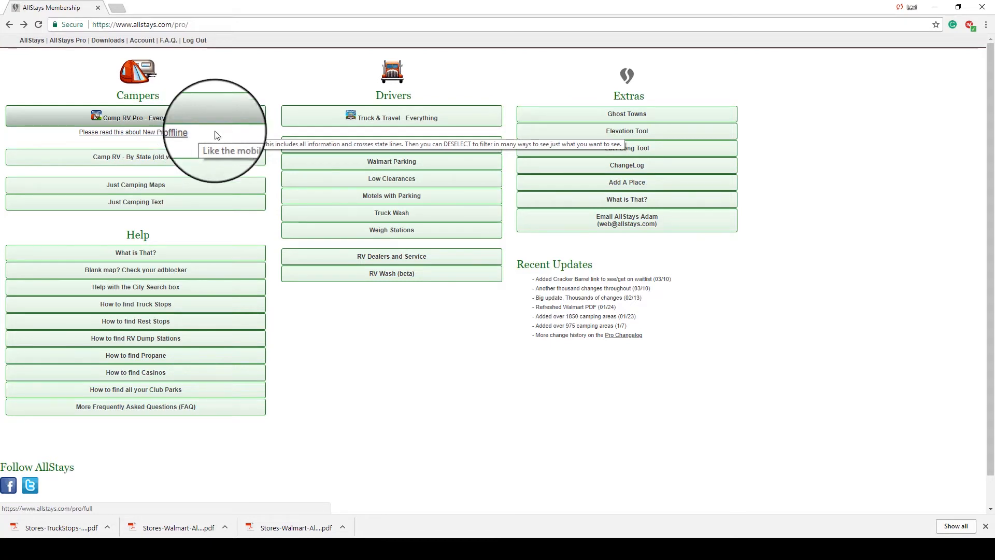
click(134, 117)
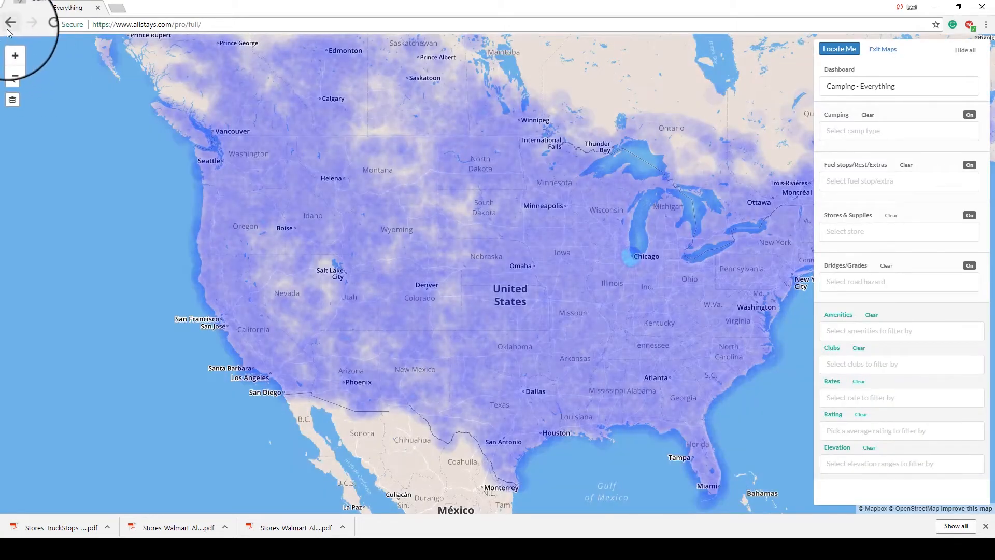
click(9, 24)
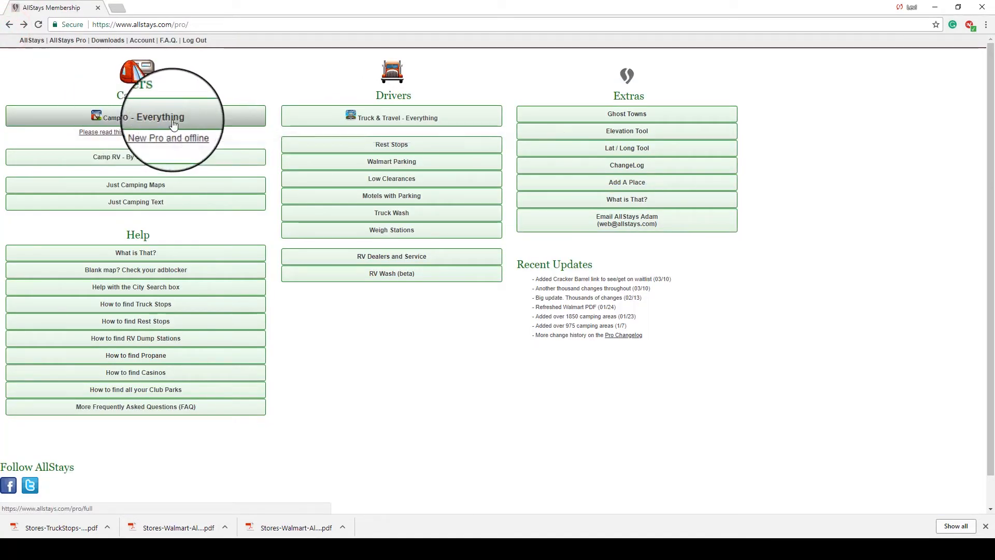
click(134, 117)
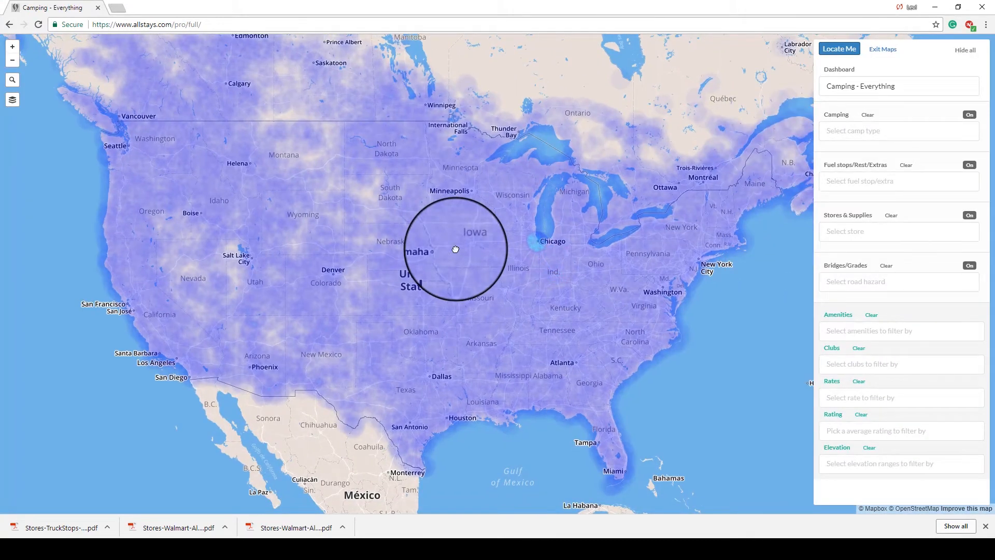
mouse_move(622, 225)
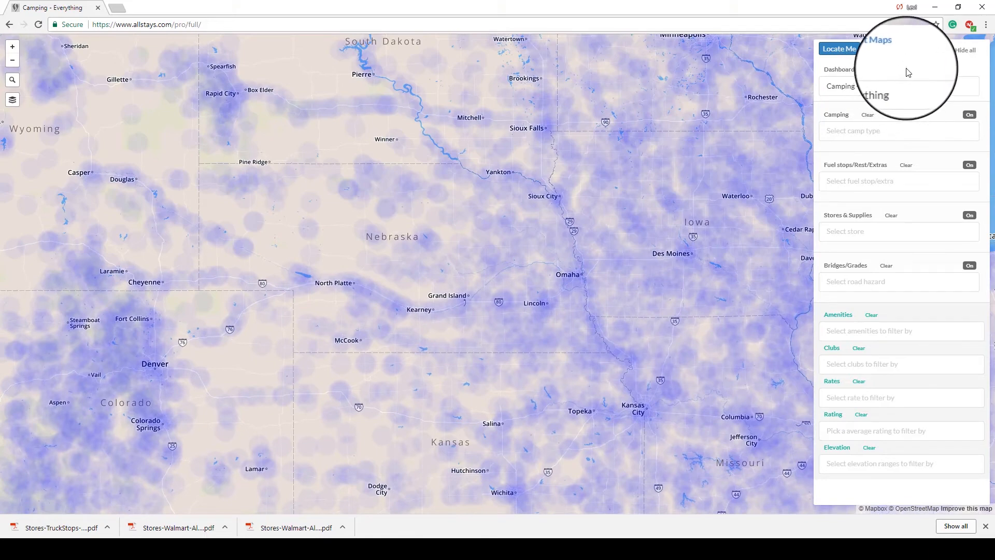
mouse_move(484, 150)
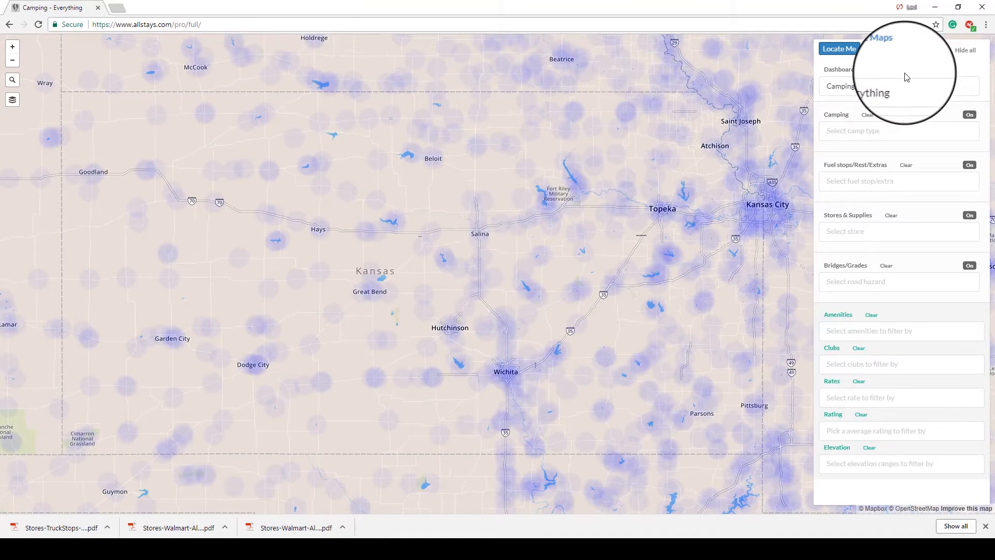
mouse_move(290, 199)
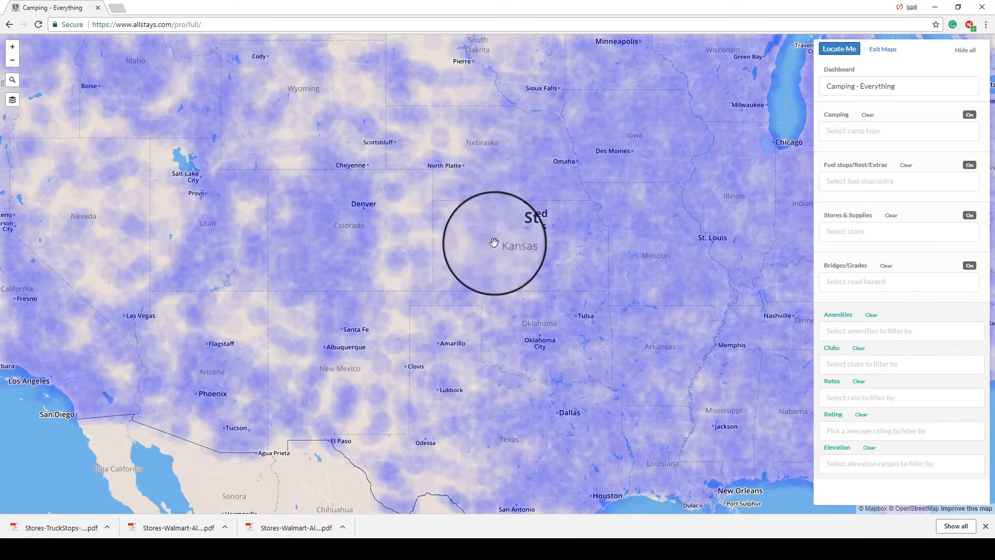
Zoom into Wichita, Kansas until individual camping, fuel and store markers appear
scroll(down, 3)
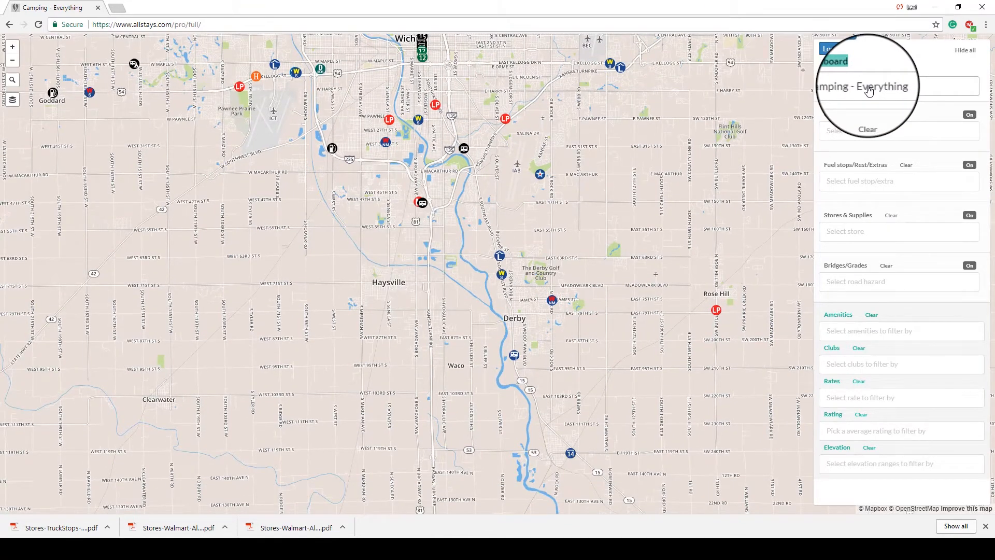
Choose Truck - Everything from the Dashboard dropdown, then reopen the dashboard list
click(895, 86)
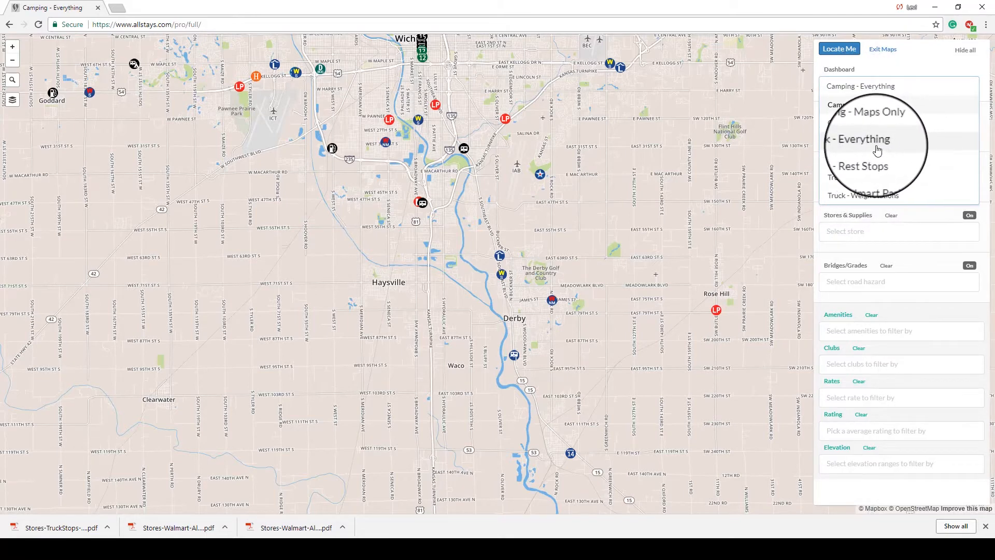
click(860, 138)
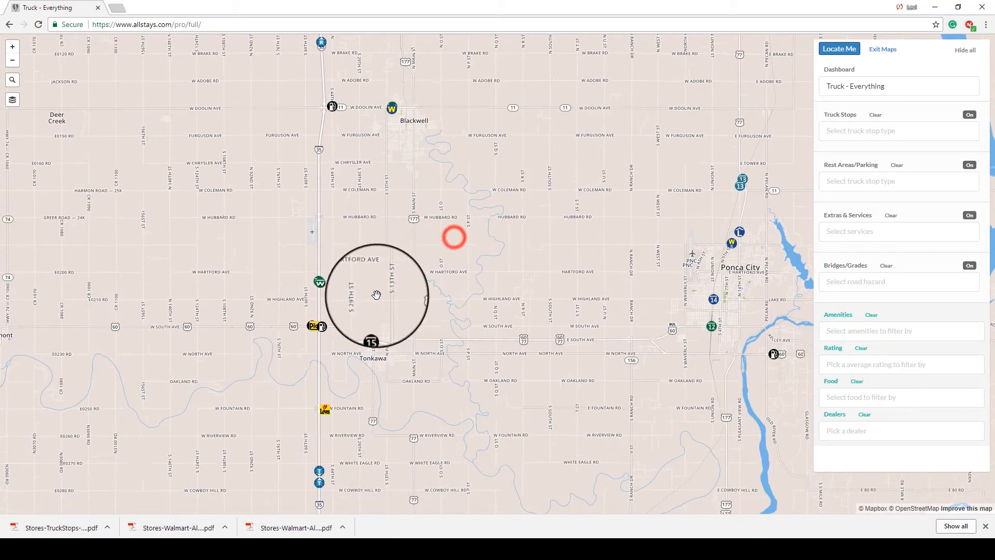
click(897, 86)
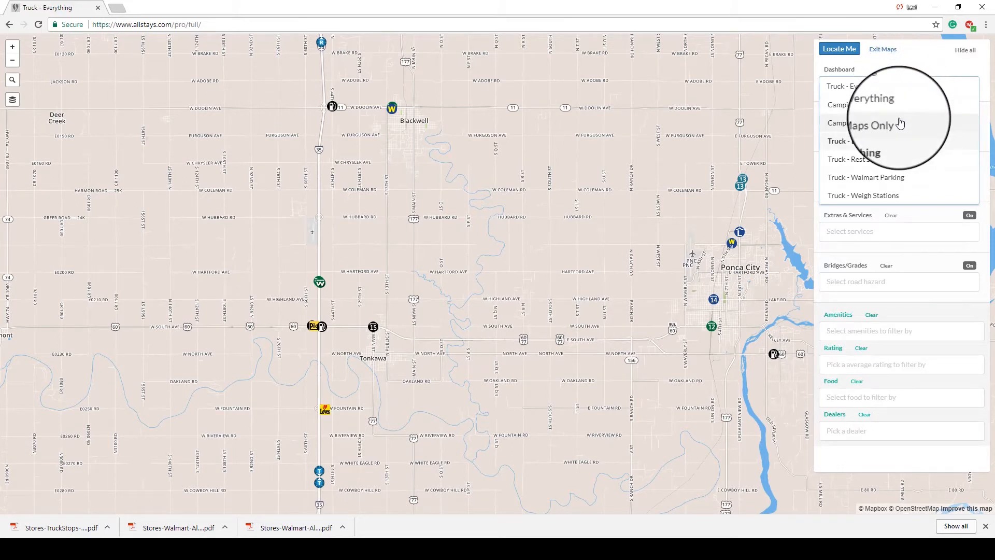
Switch the map to the Camping - Maps Only dashboard around Wichita
click(870, 125)
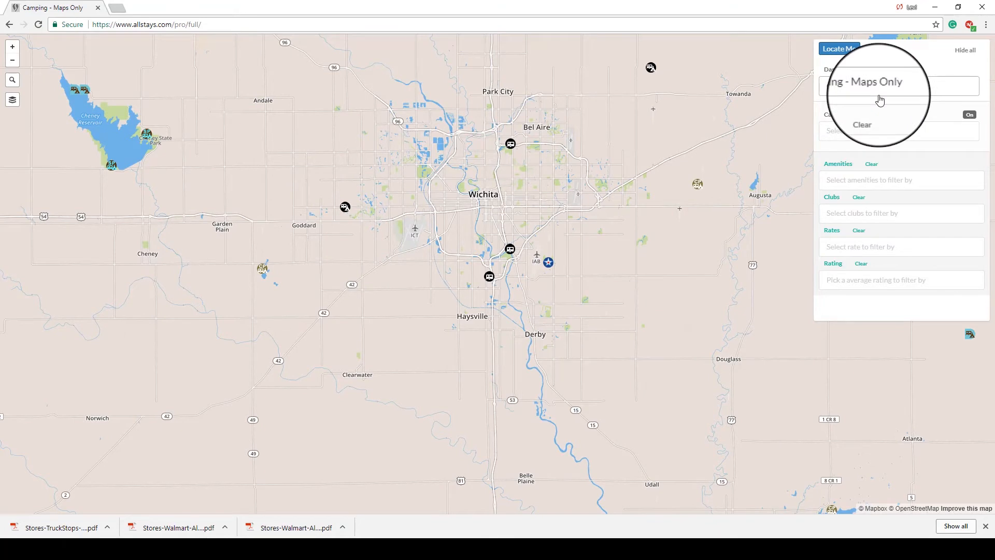
Switch the map back to the Camping - Everything dashboard from the Dashboard list
click(875, 86)
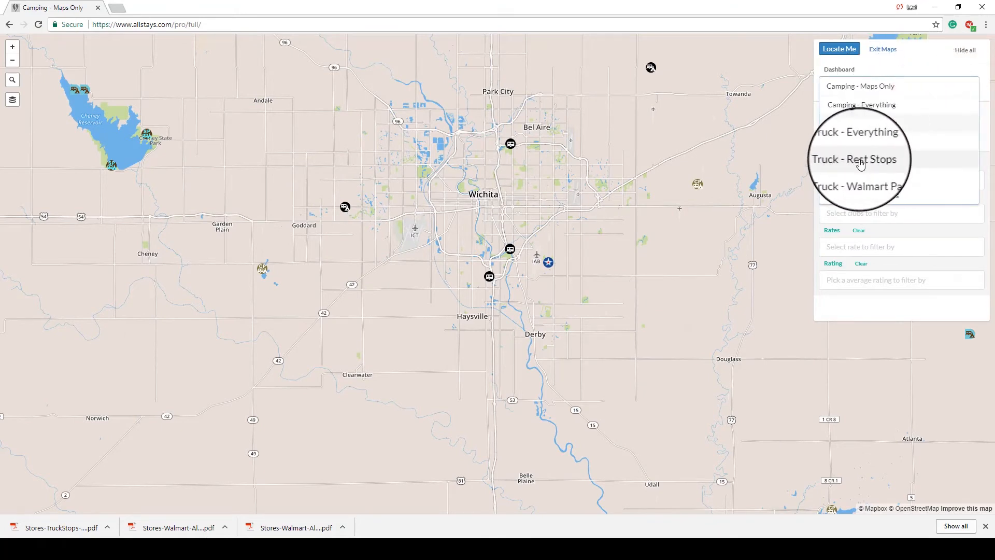
click(853, 158)
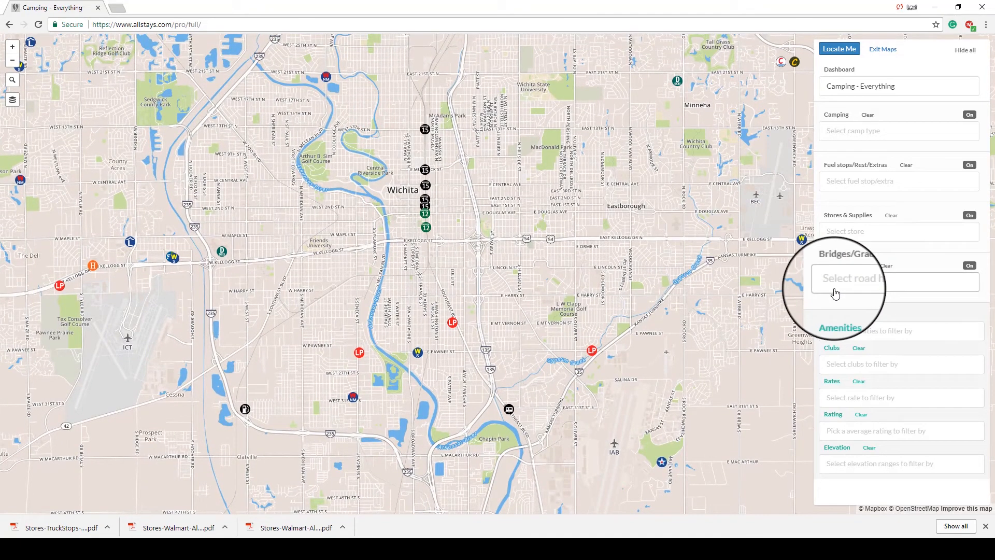
click(850, 278)
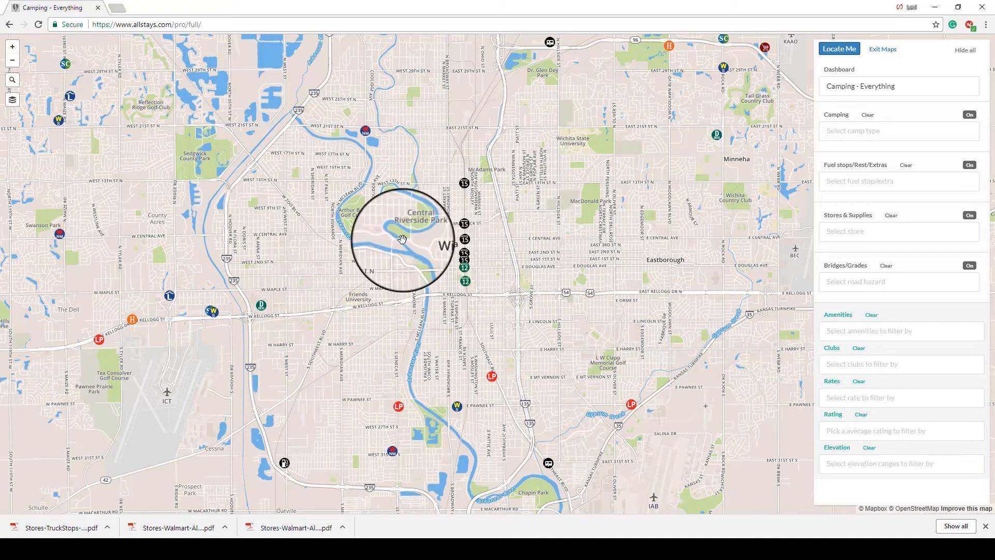
scroll(down, 3)
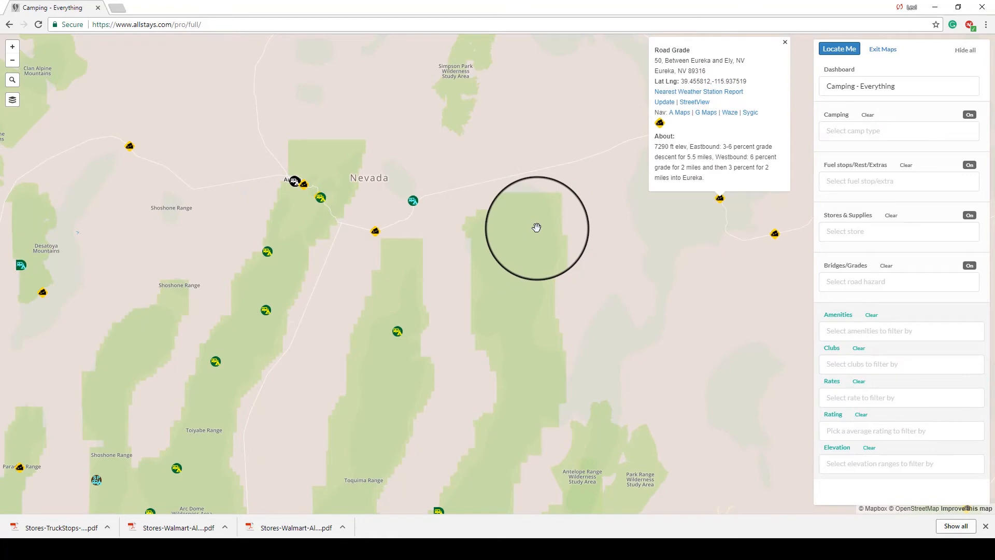
mouse_move(574, 140)
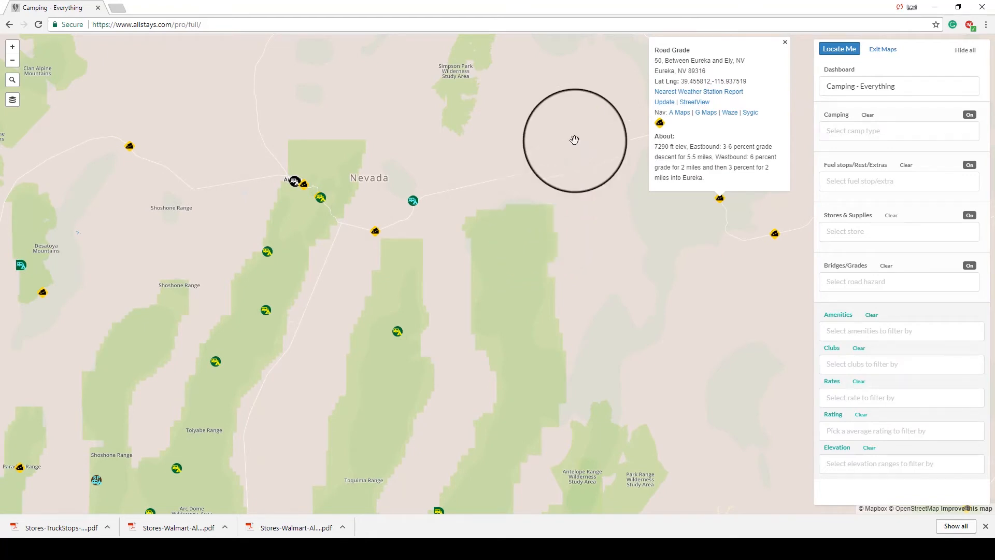
mouse_move(690, 177)
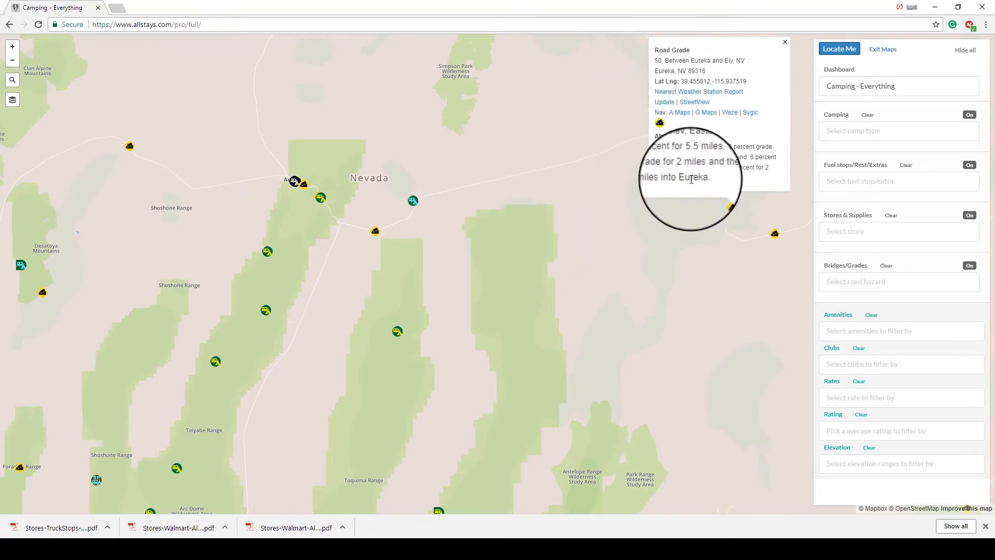
mouse_move(776, 39)
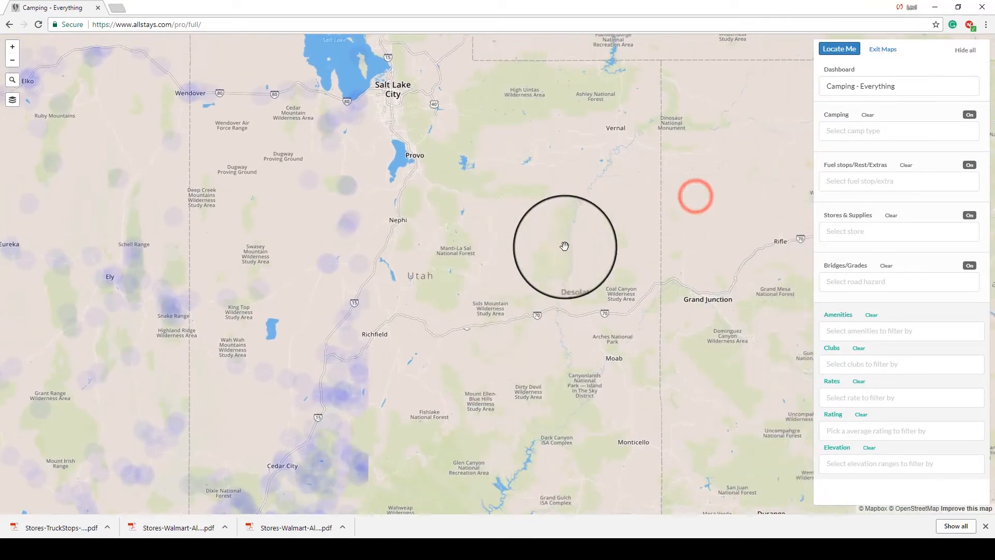
Scroll the map view after dismissing the Nevada road grade popup
scroll(down, 3)
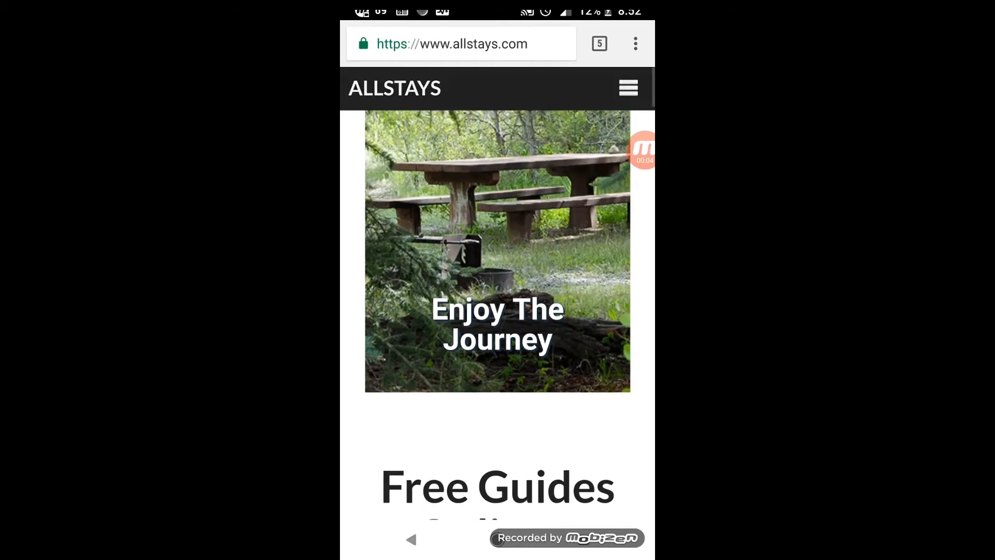
Read past Free Guides Online on the mobile homepage and bring up the site navigation menu
scroll(down, 3)
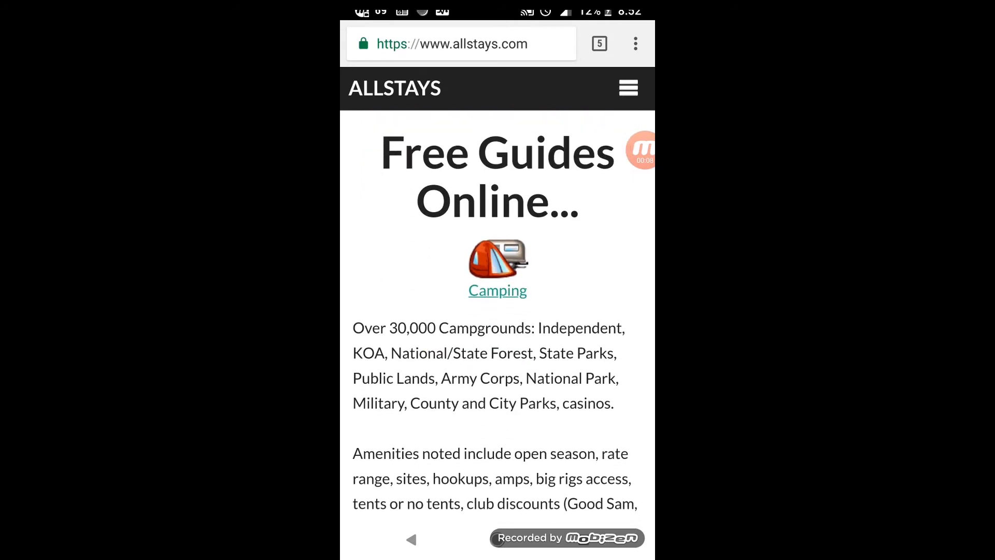
scroll(down, 3)
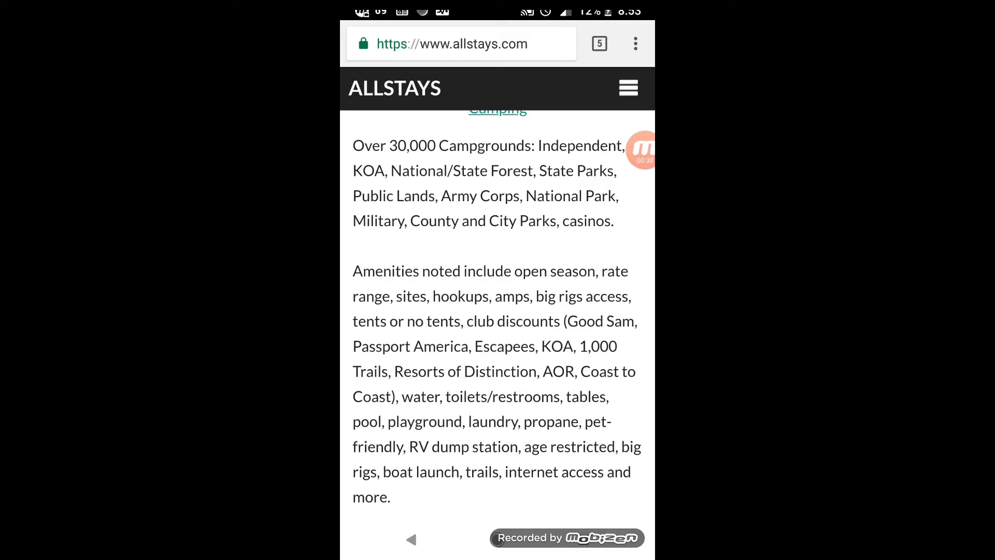
click(627, 87)
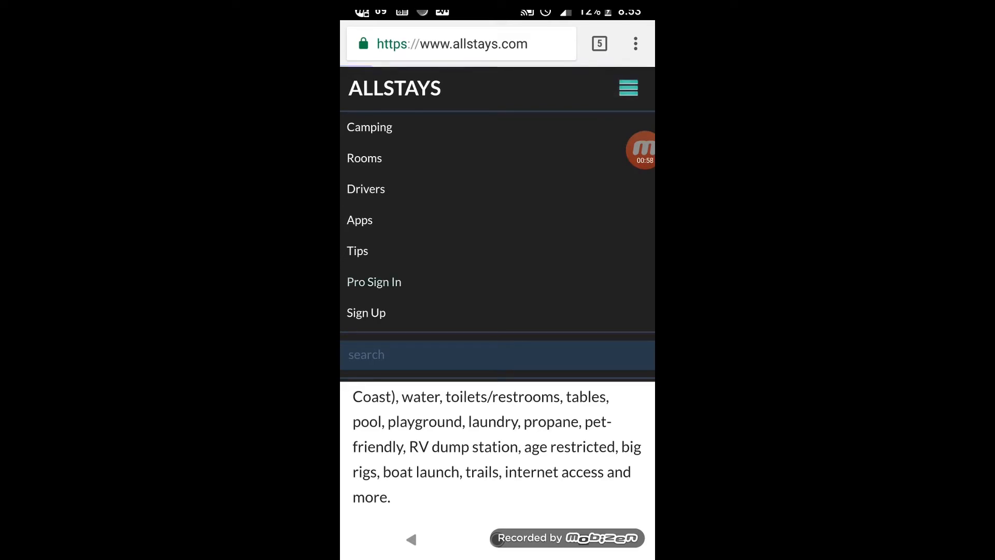
Go through Pro Sign In to the membership page and reach Explore AllStays Pro
click(374, 282)
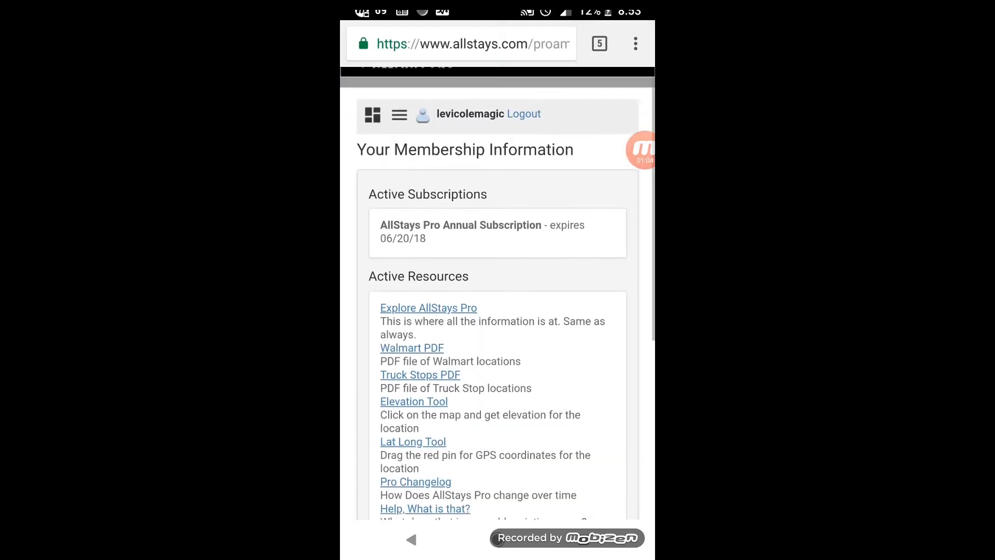
scroll(down, 3)
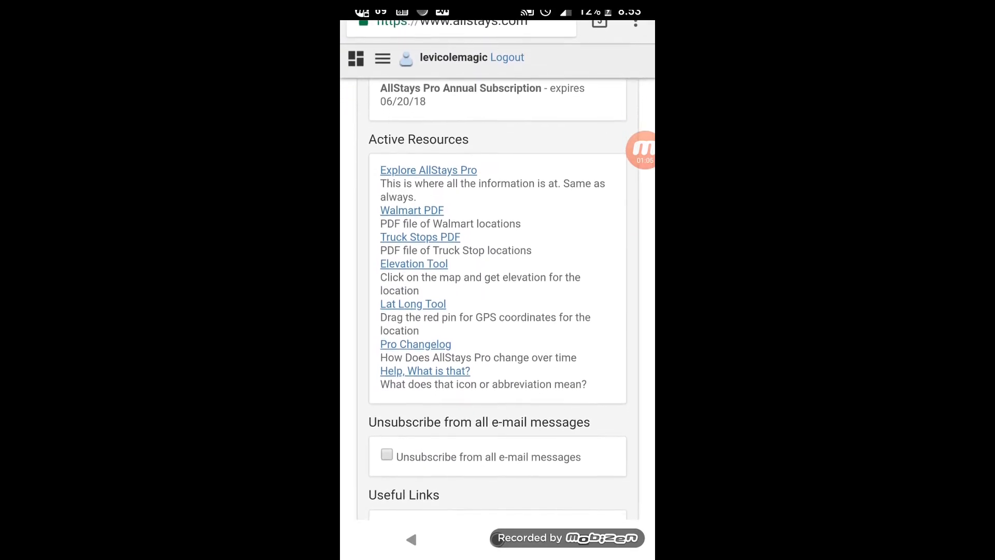
scroll(up, 3)
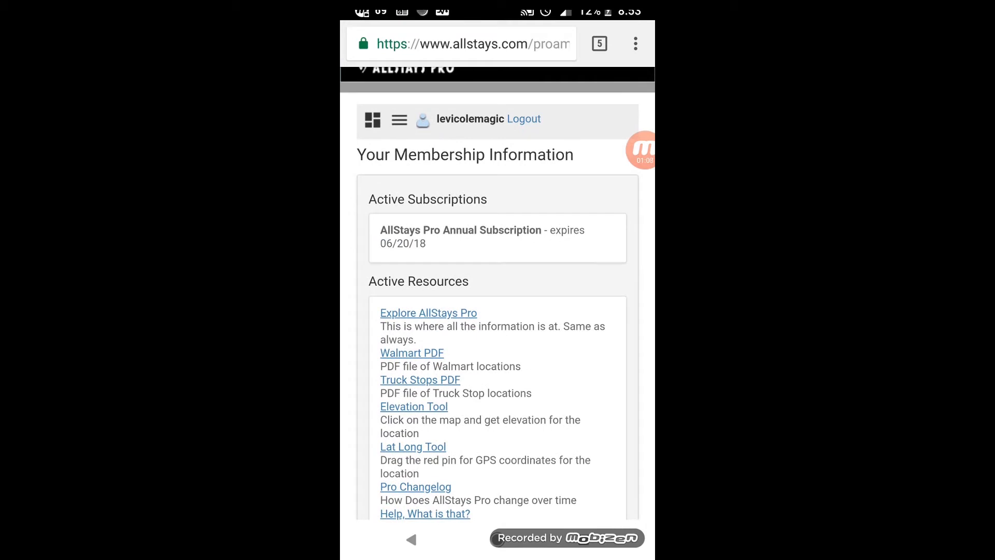
click(428, 312)
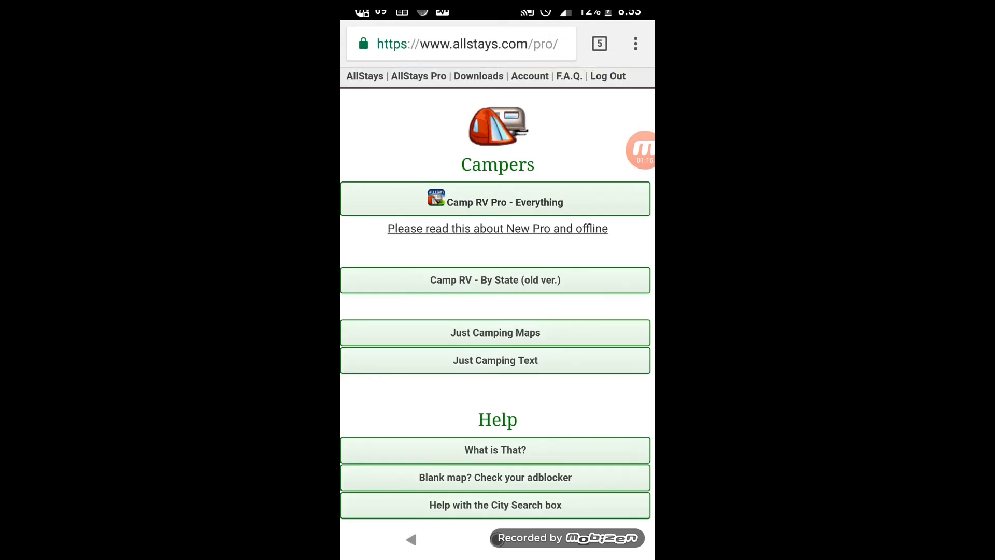
Load the Camp RV Pro - Everything map on the phone and browse its filter dashboard
click(497, 202)
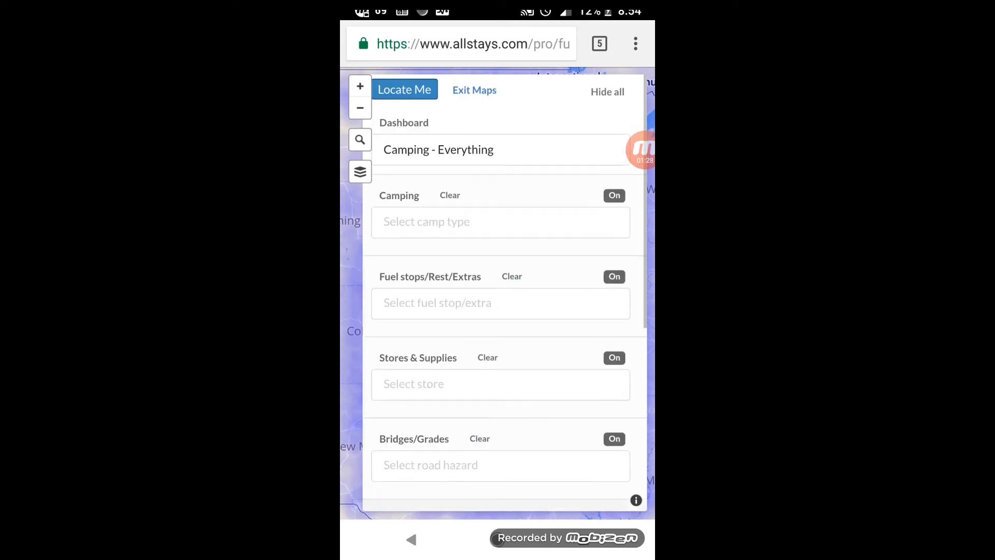
click(437, 150)
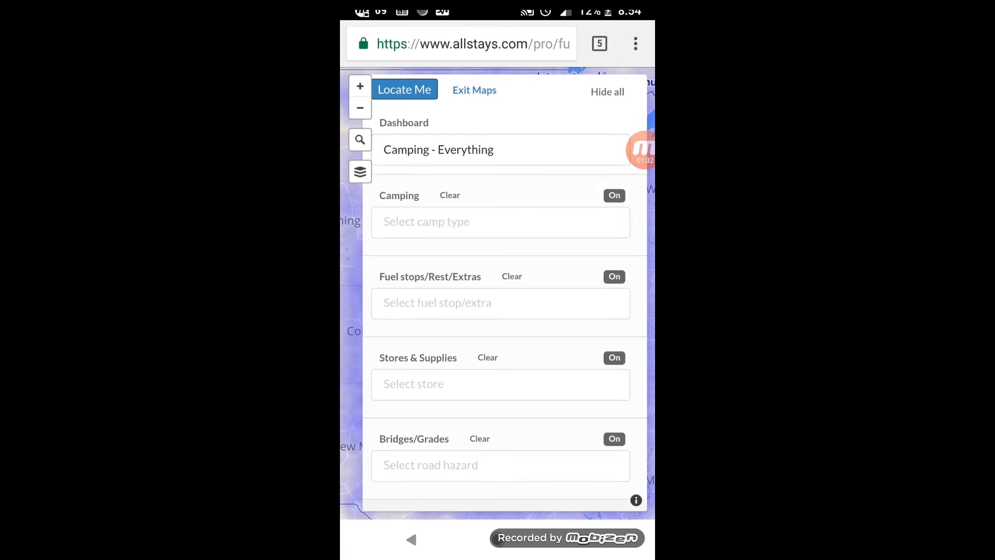
scroll(down, 3)
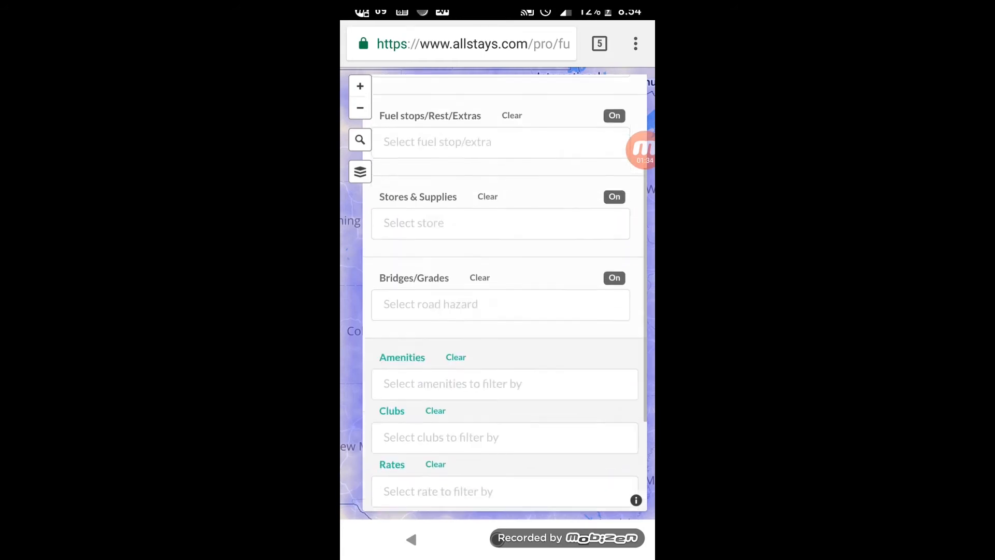
scroll(down, 3)
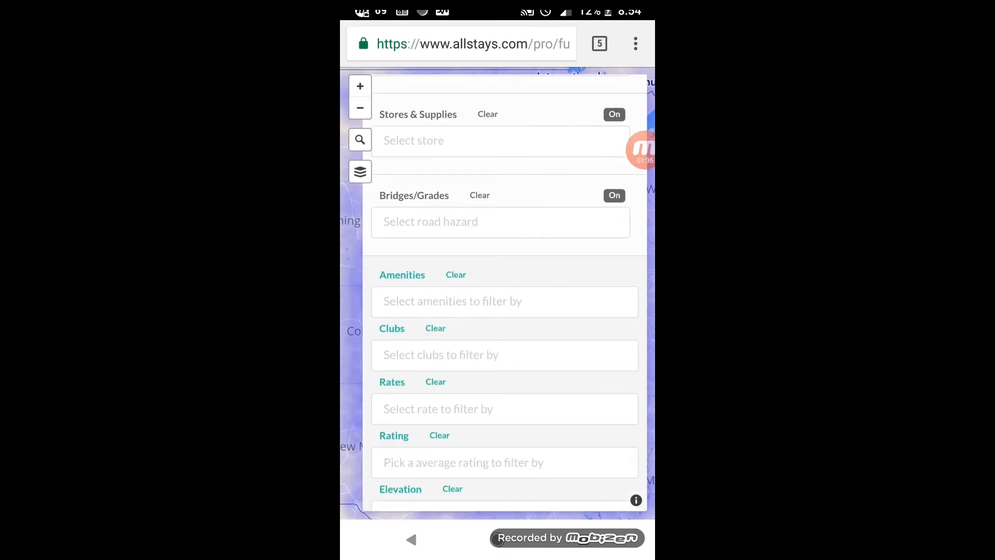
Review the amenities filter options and the map layers menu, leaving the Standard base layer
click(360, 171)
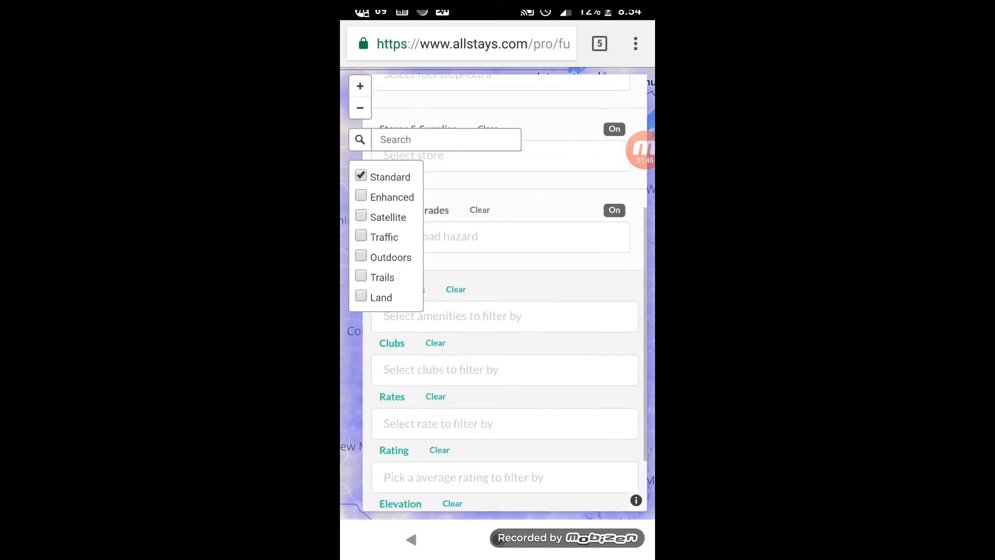
click(446, 139)
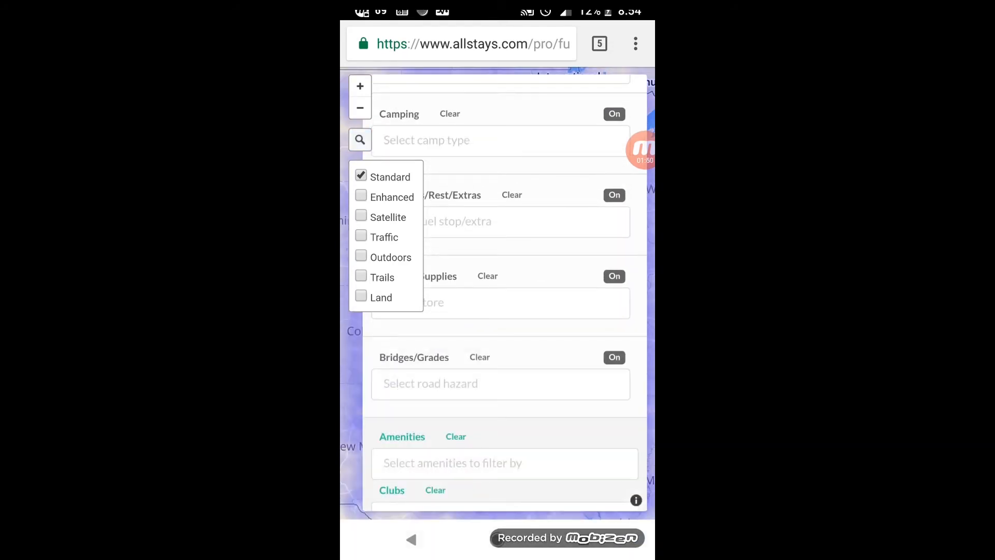
scroll(up, 3)
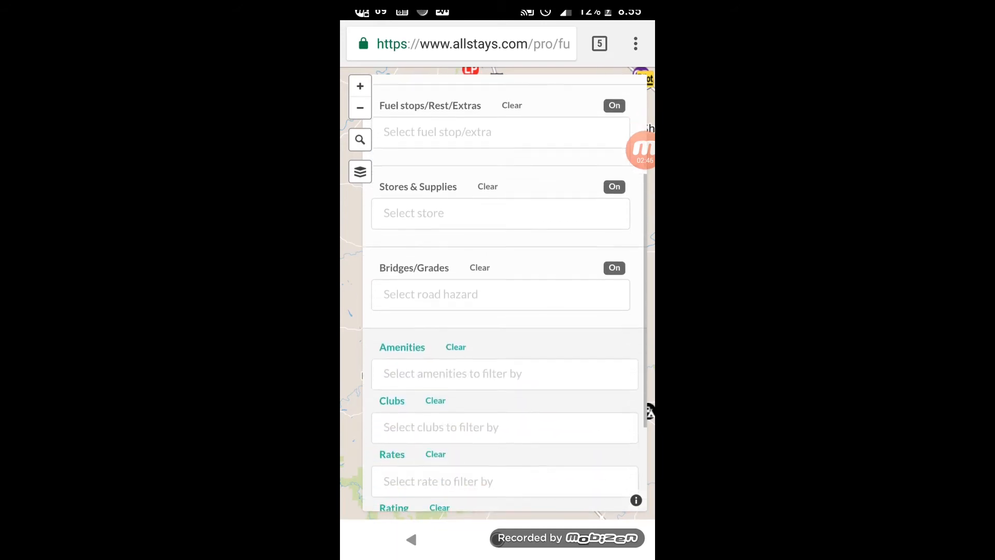
Browse the Camping camp-type list in the filter dashboard
scroll(up, 3)
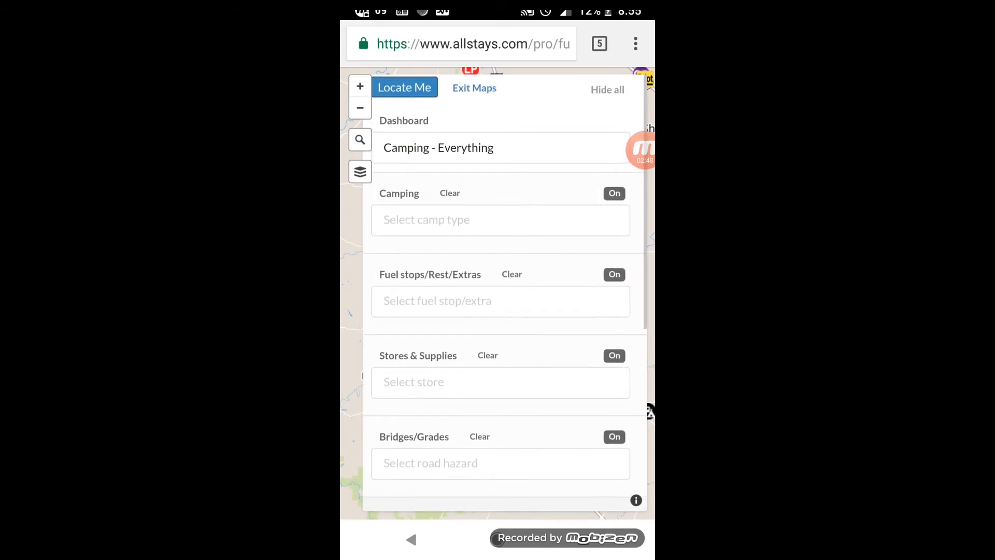
click(499, 220)
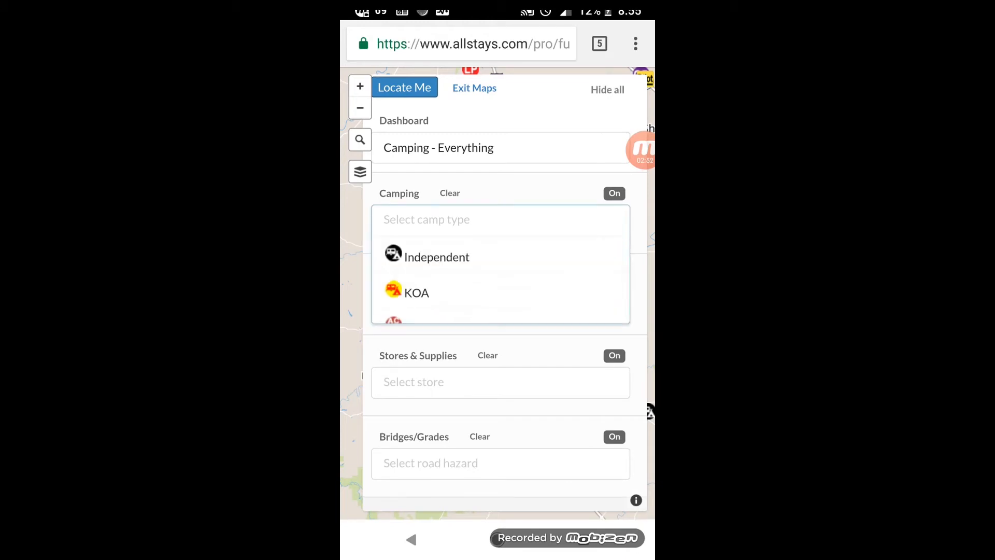
scroll(down, 3)
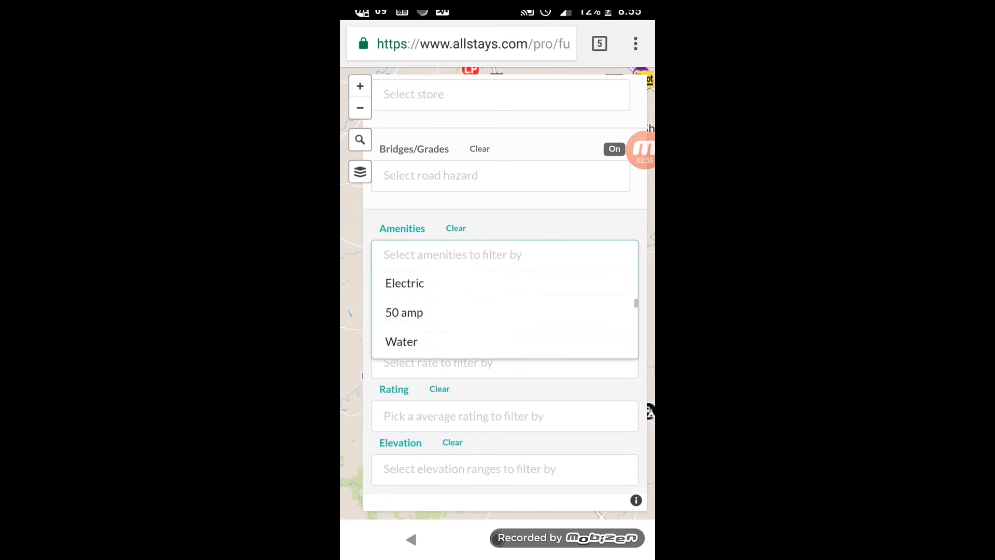
scroll(down, 3)
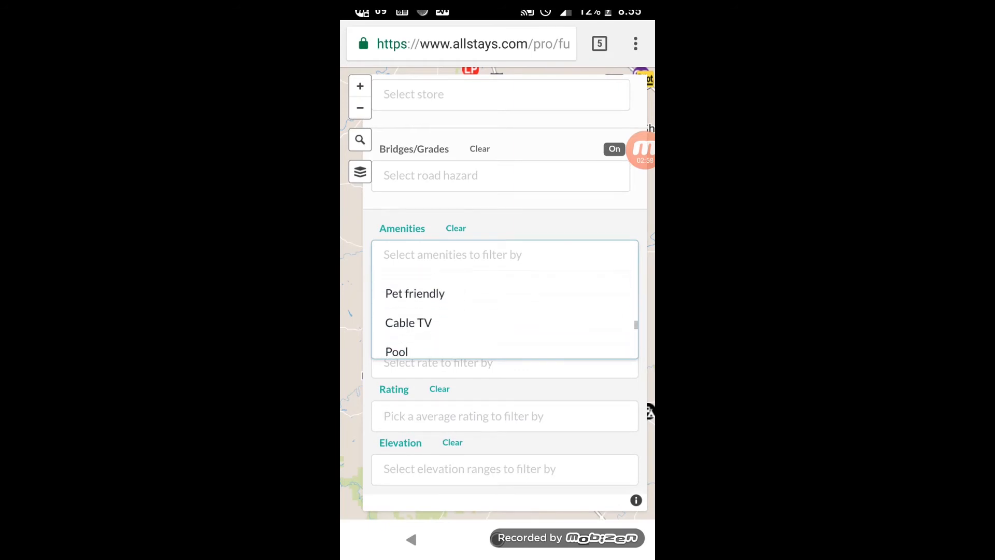
Add Pool as an amenity filter and hide the dashboard to see Columbus-area results
click(397, 351)
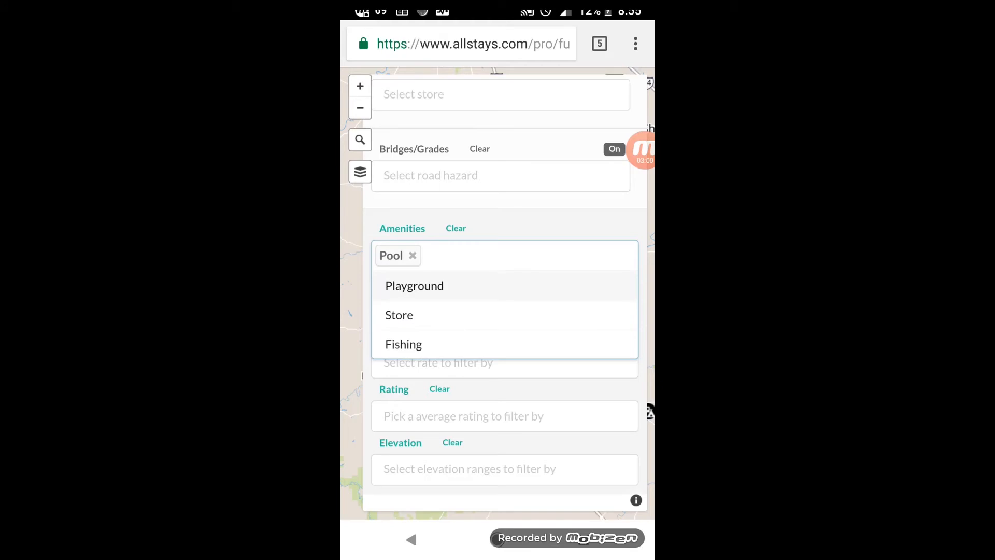
scroll(up, 3)
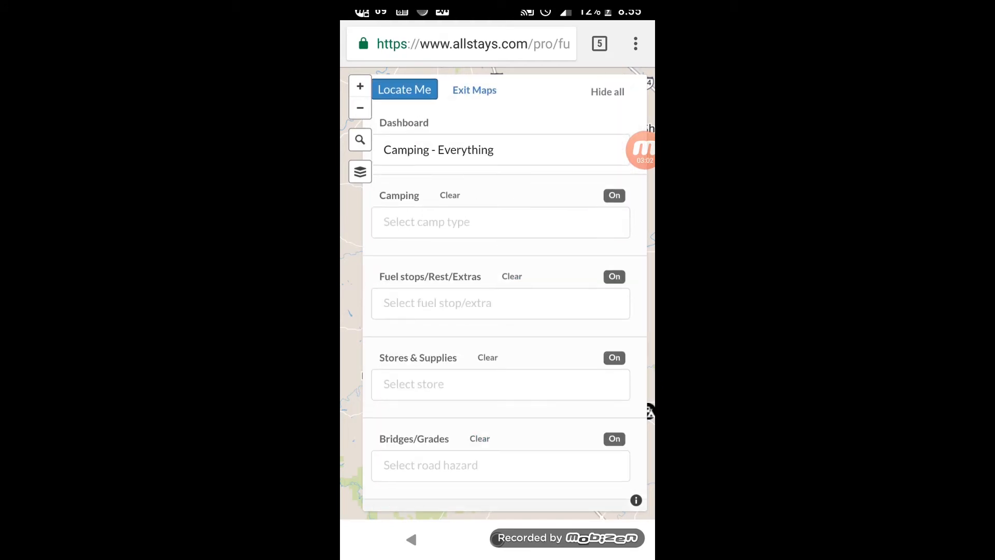
scroll(down, 3)
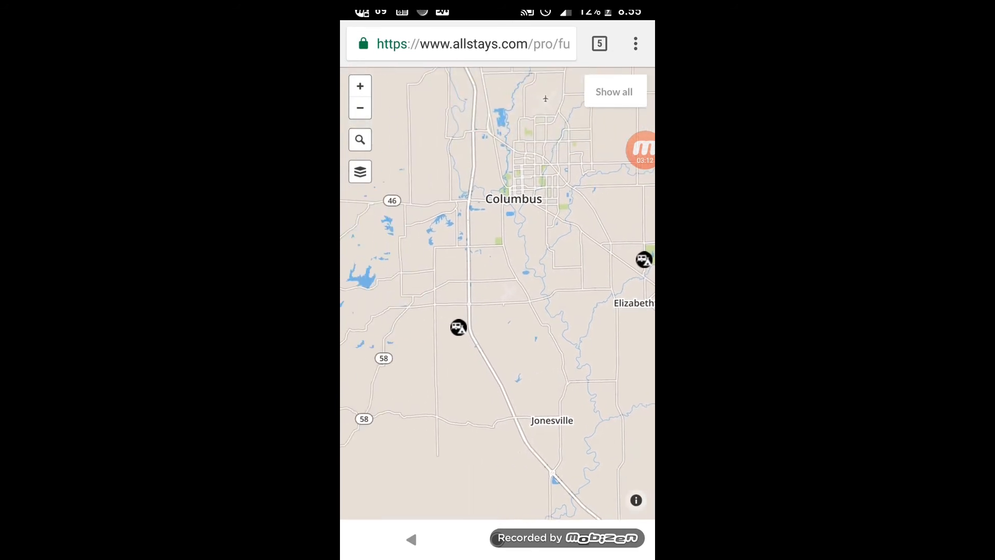
View Columbus Woods-N-Waters Kampground's amenities, nearest campgrounds and reviews
click(458, 327)
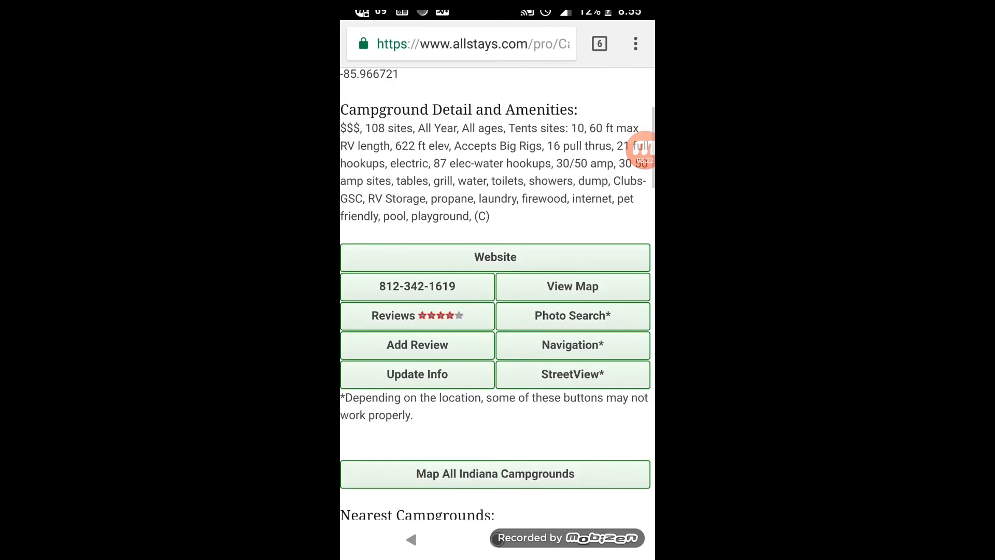
scroll(down, 3)
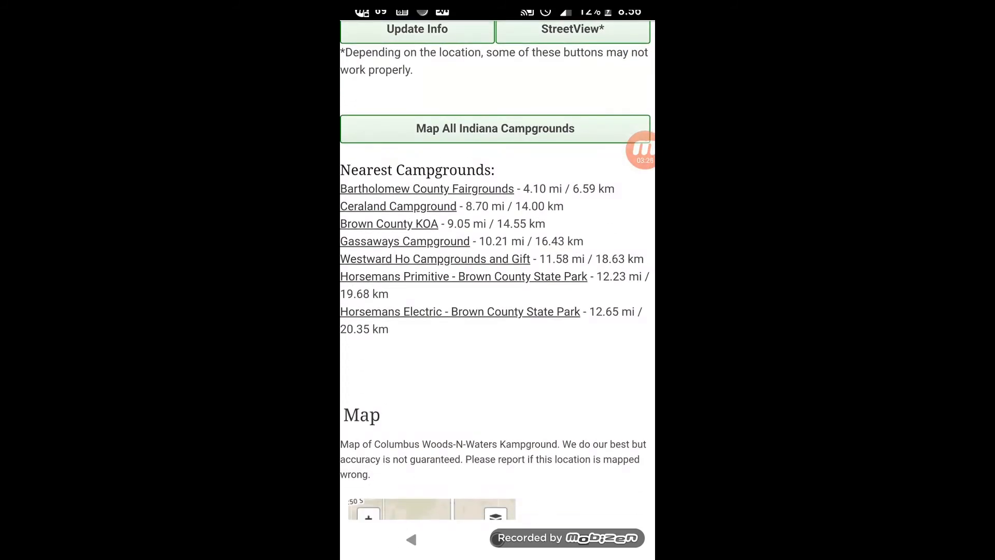
scroll(up, 3)
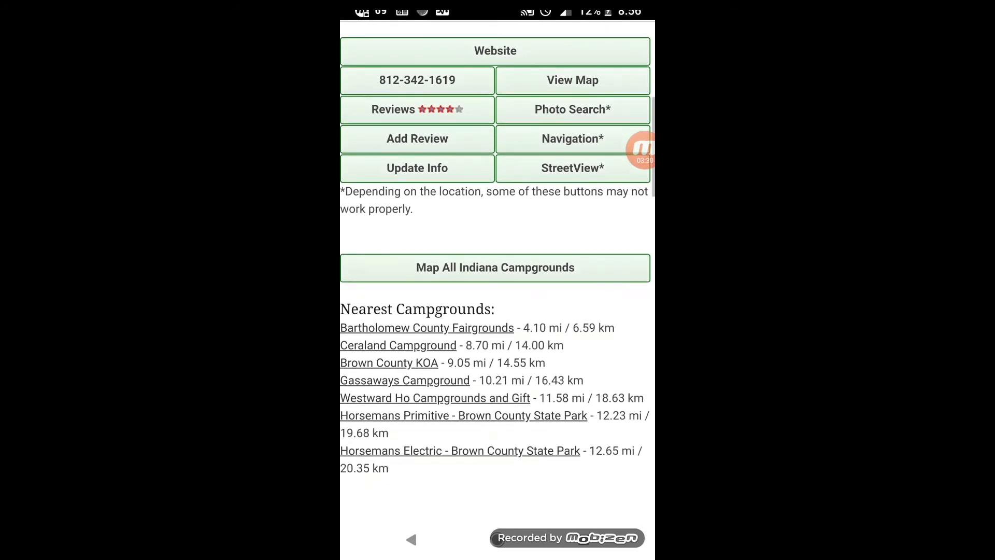
scroll(down, 3)
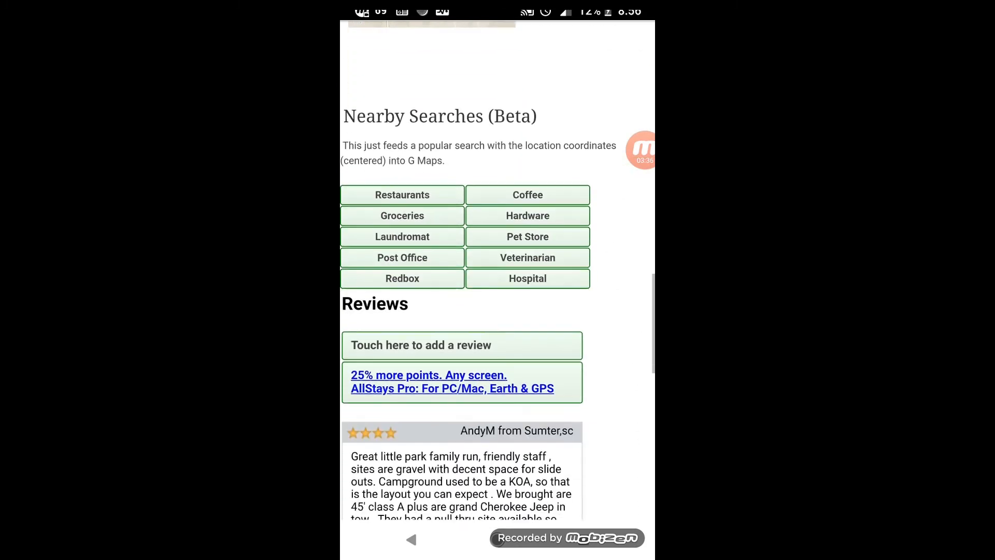
scroll(up, 3)
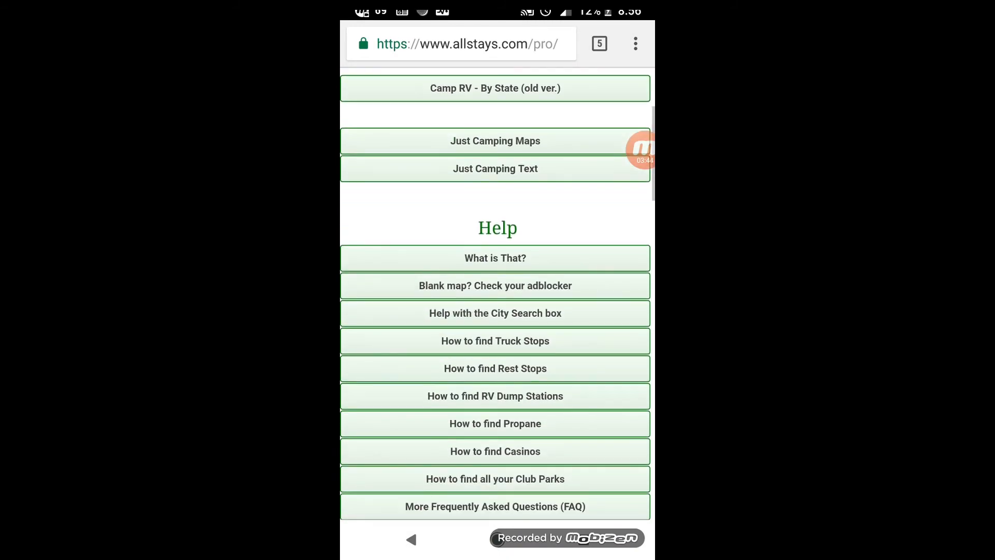
scroll(down, 3)
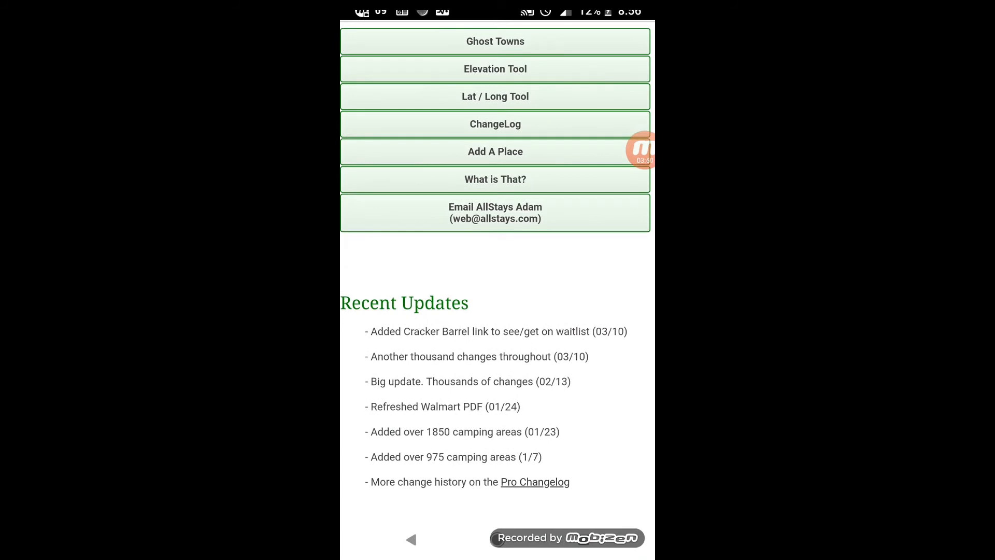
scroll(down, 3)
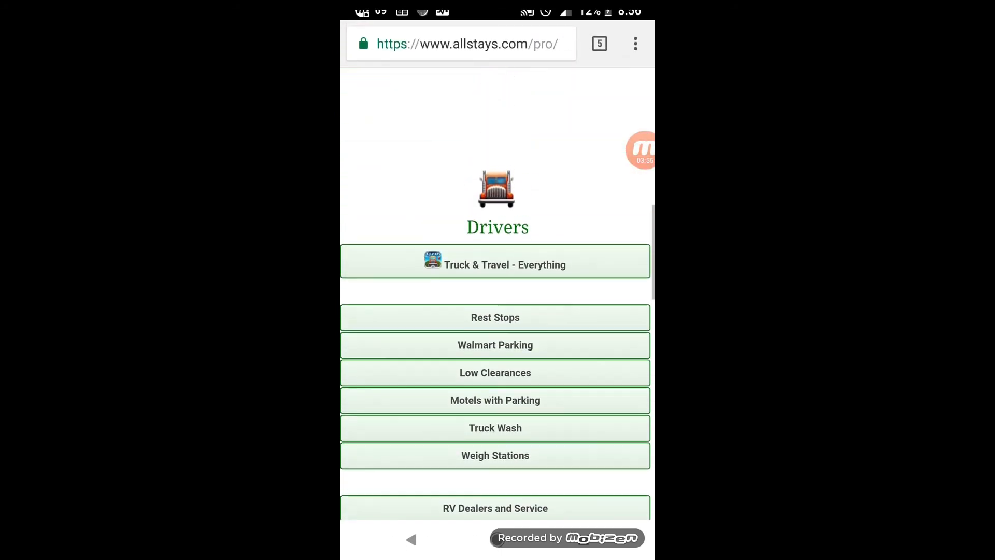
scroll(down, 3)
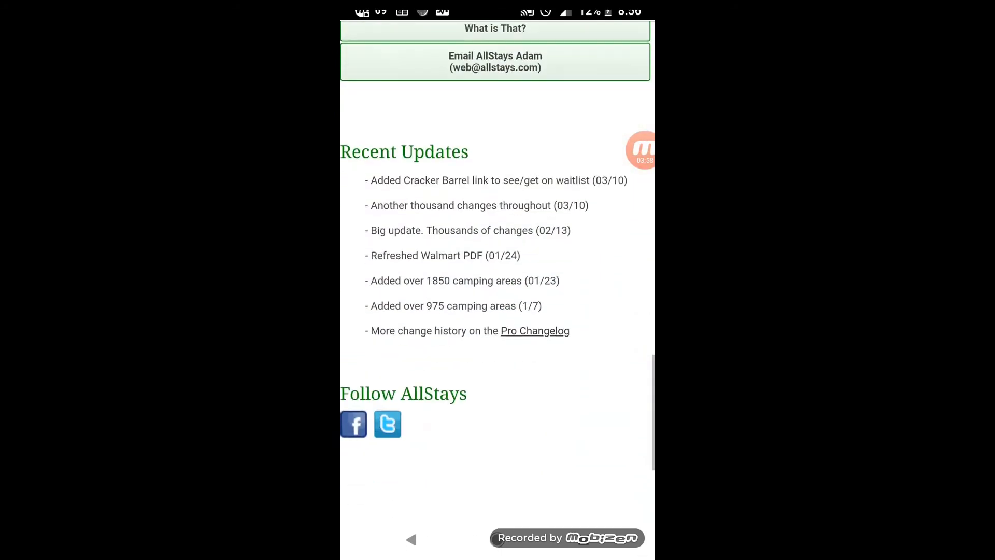
scroll(up, 3)
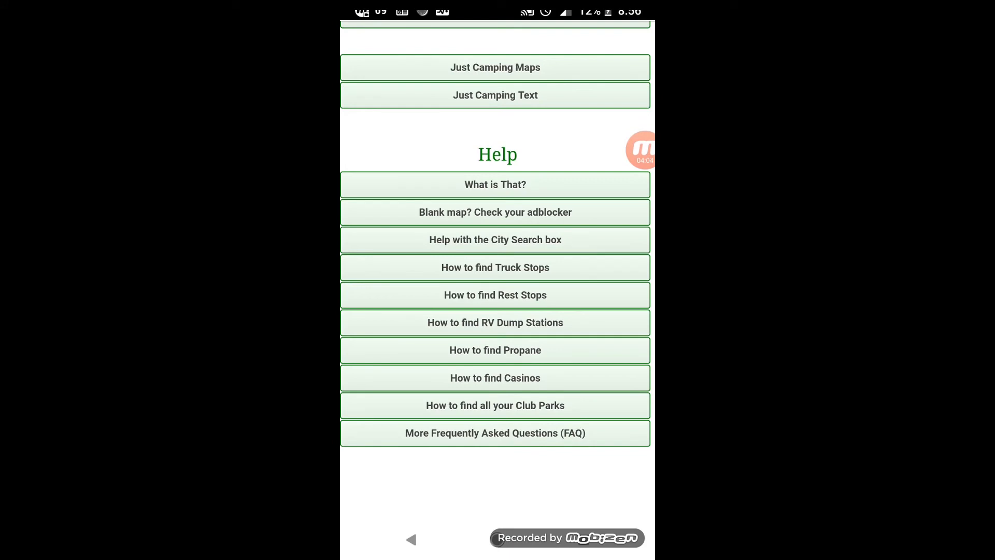
click(496, 350)
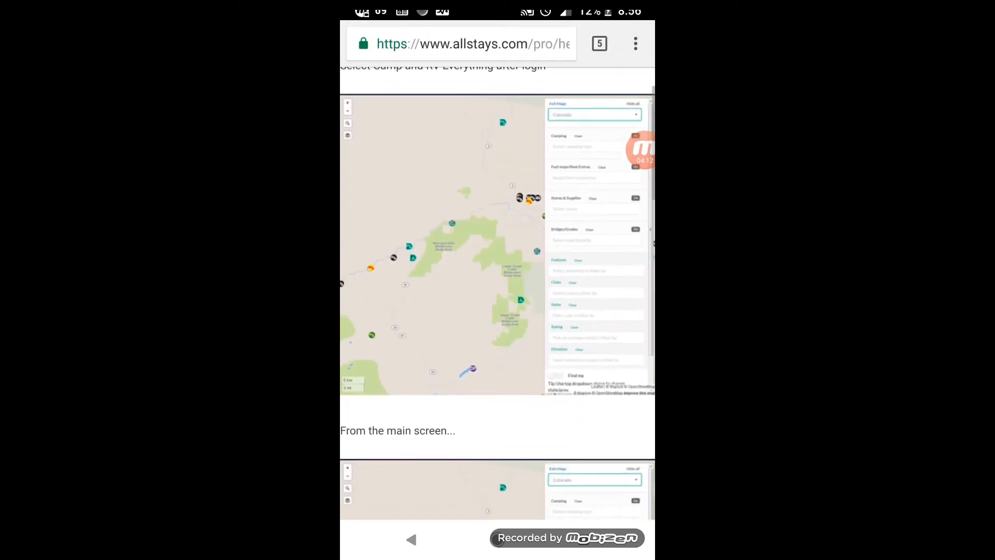
scroll(up, 3)
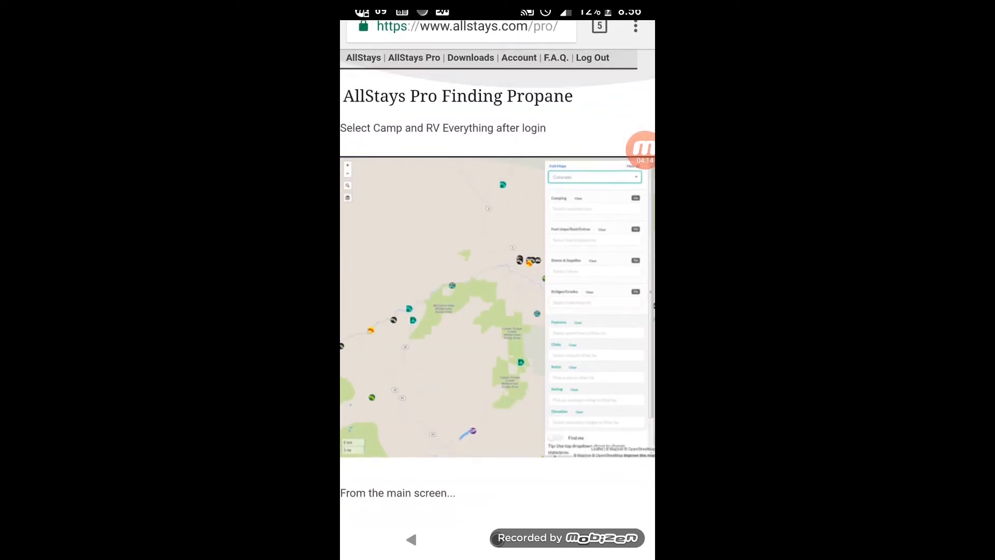
scroll(down, 3)
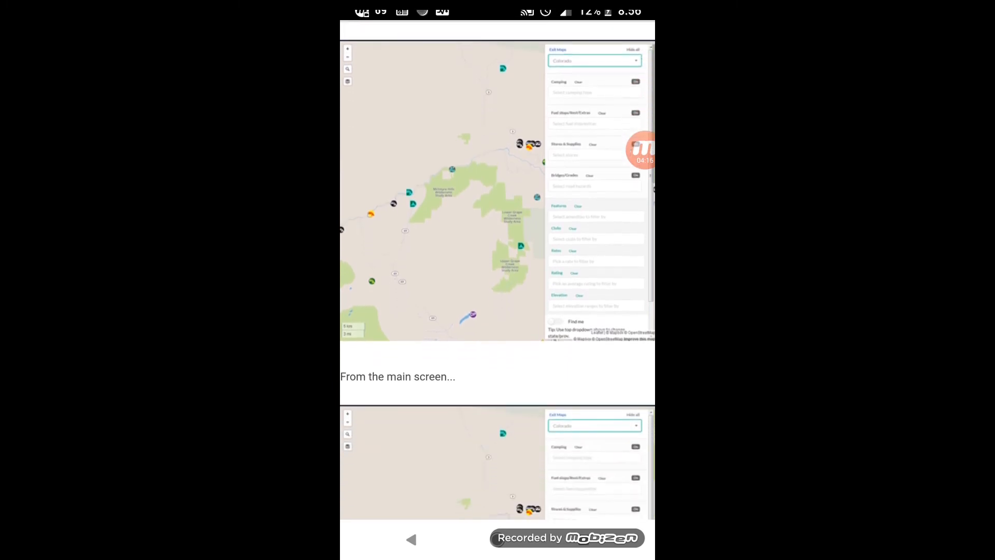
scroll(down, 3)
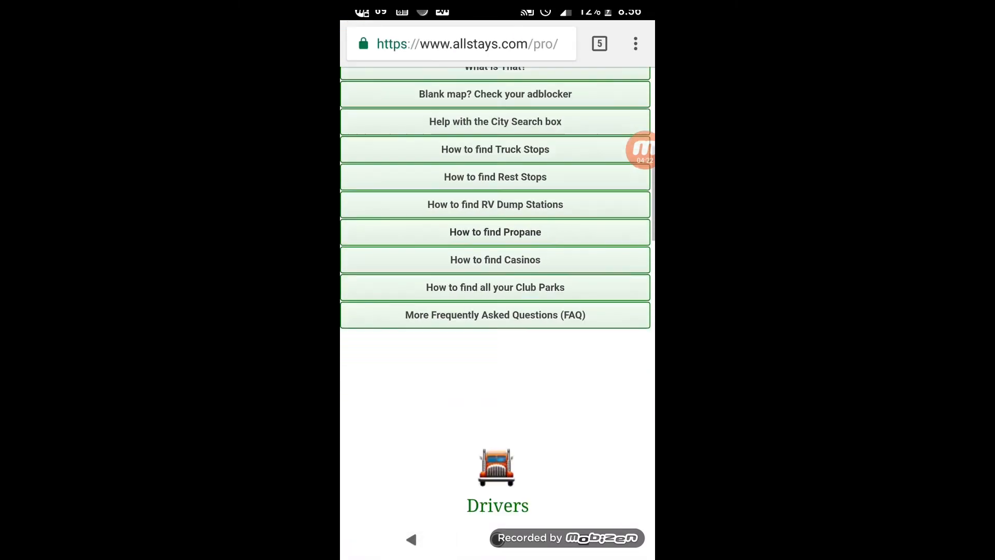
scroll(up, 3)
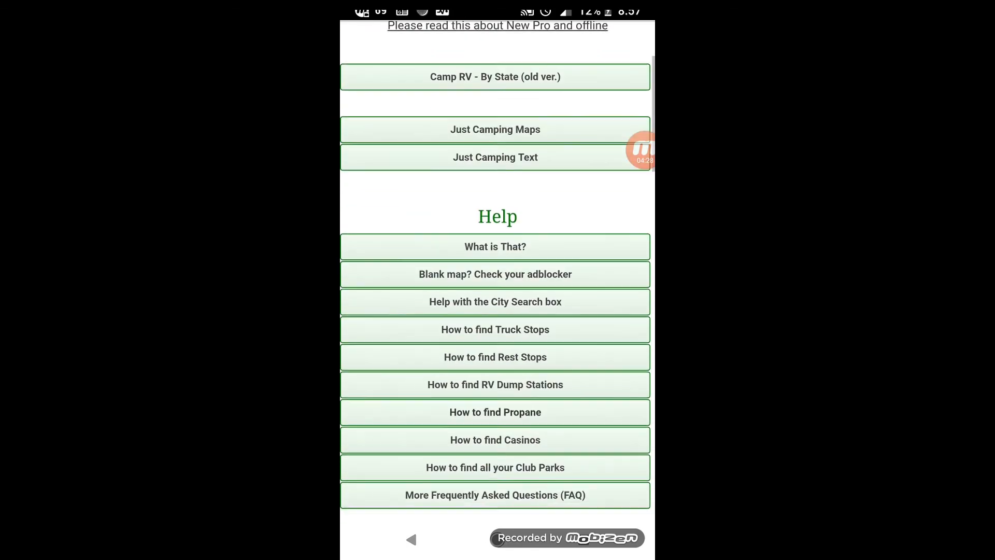
scroll(down, 3)
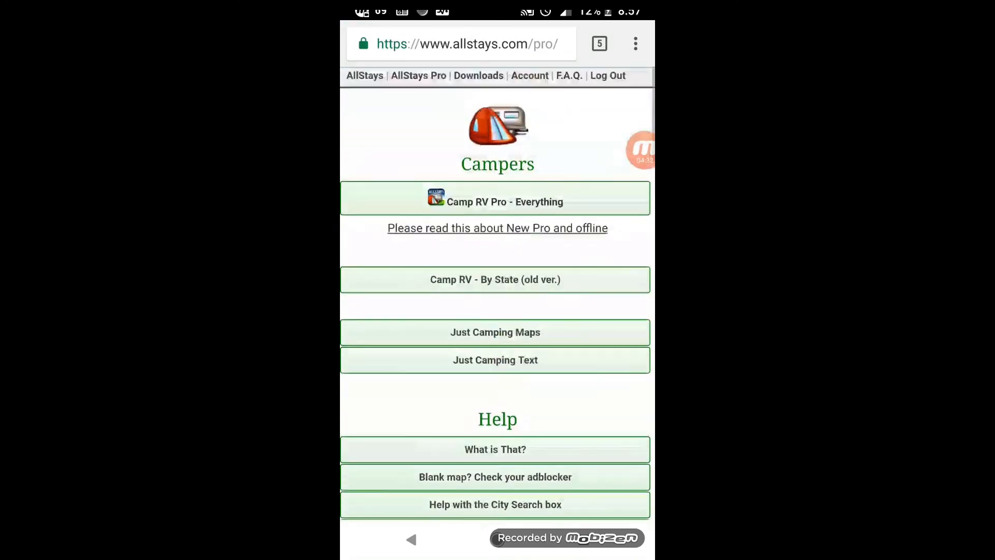
scroll(down, 3)
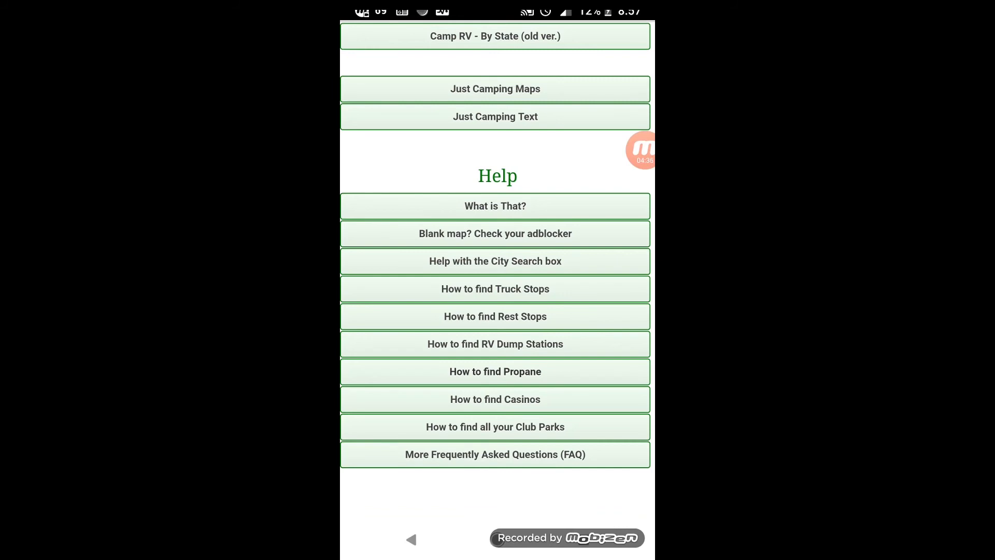
scroll(up, 3)
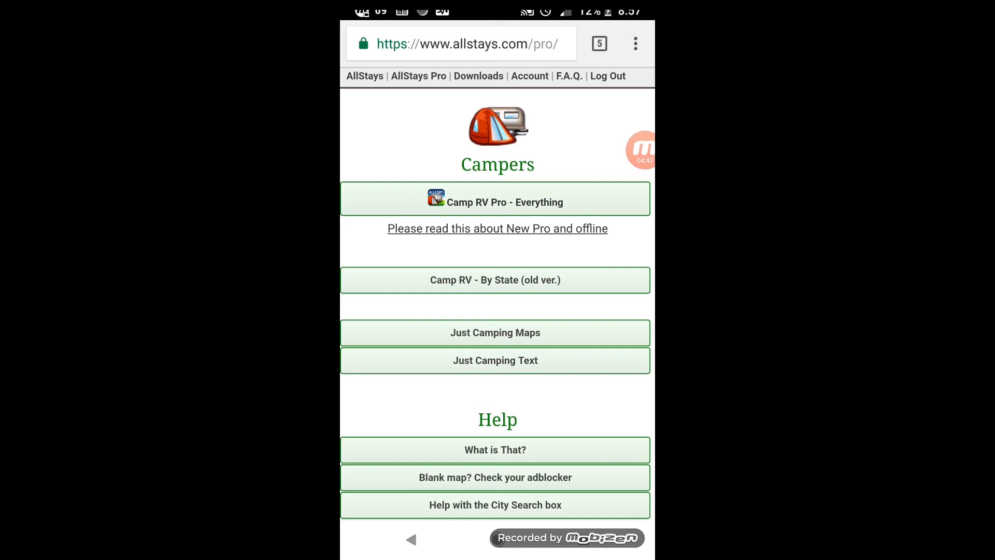
scroll(down, 3)
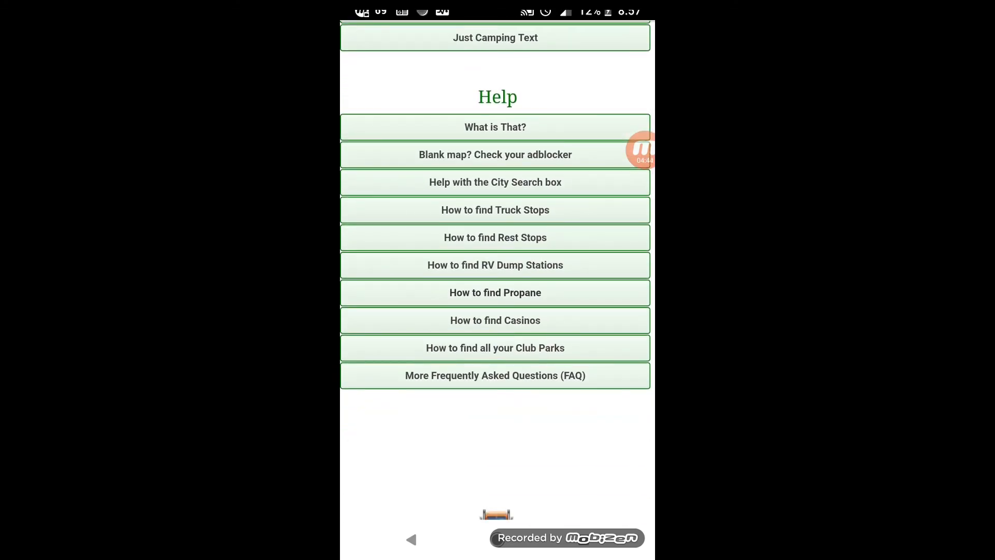